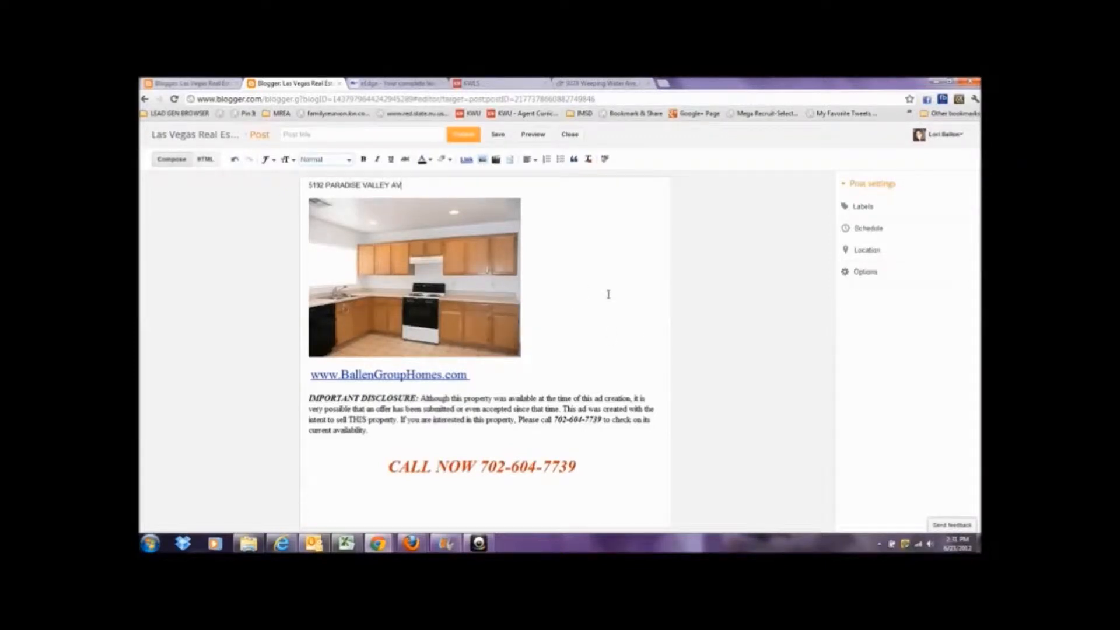
mouse_move(632, 322)
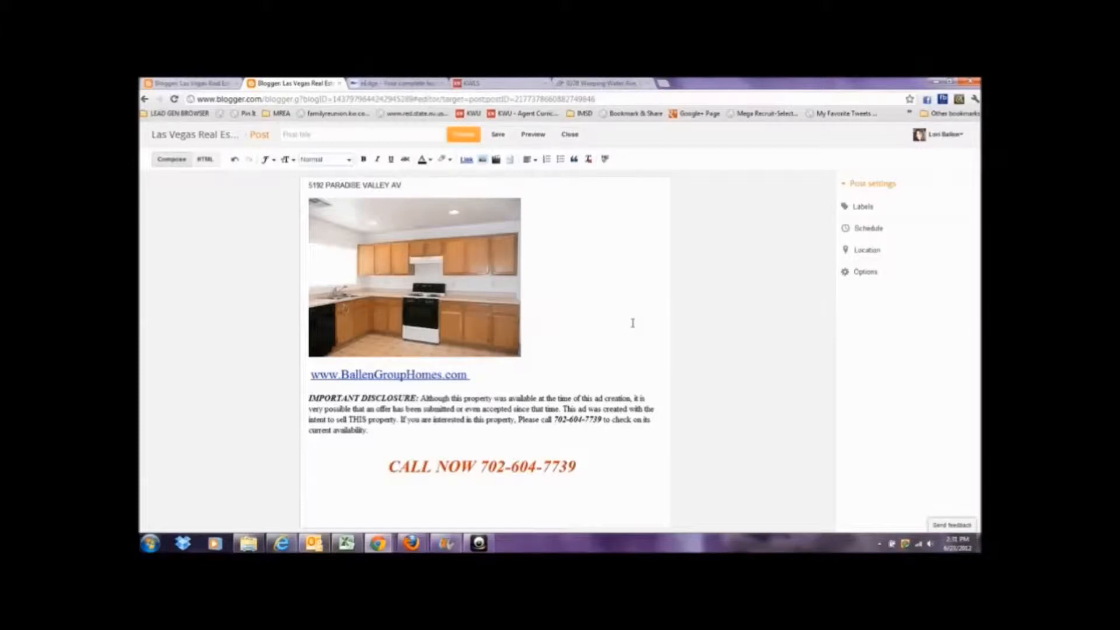
mouse_move(615, 310)
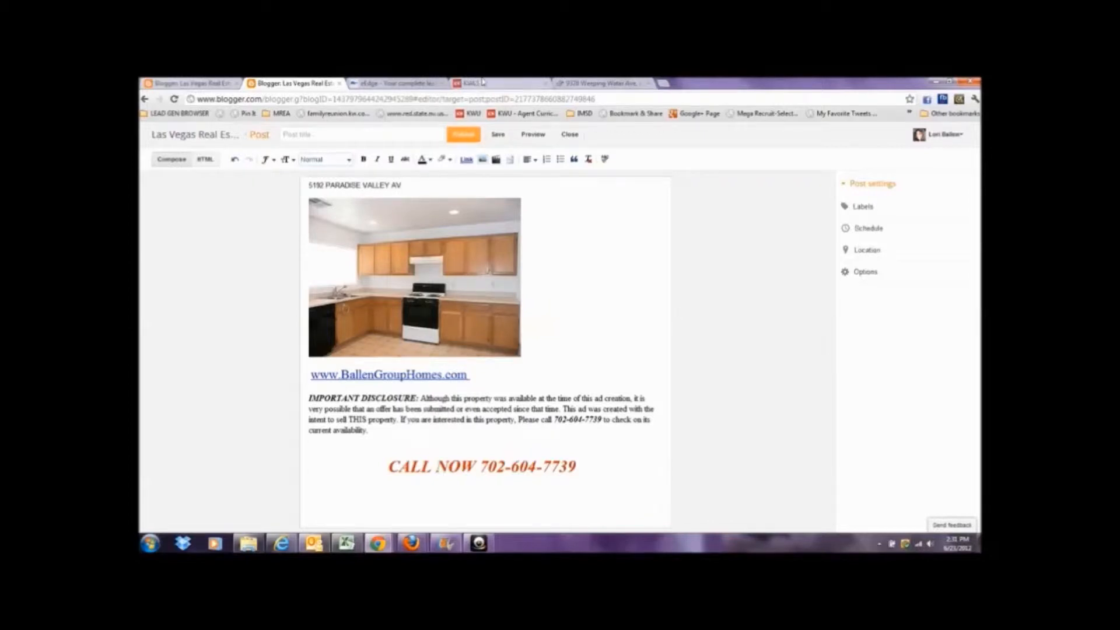
click(485, 83)
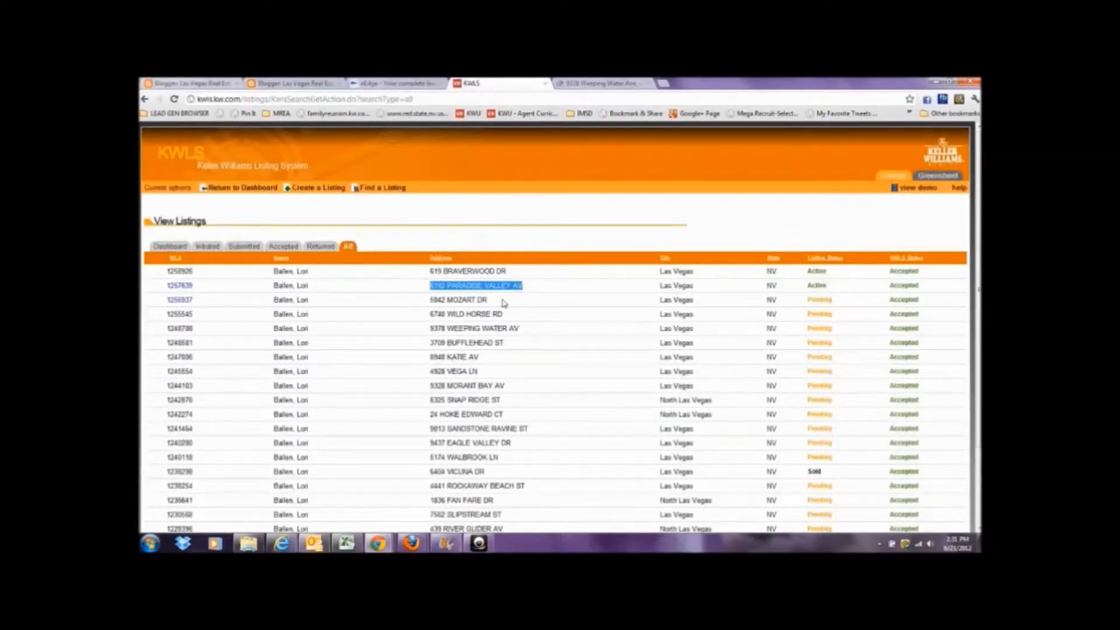
mouse_move(326, 318)
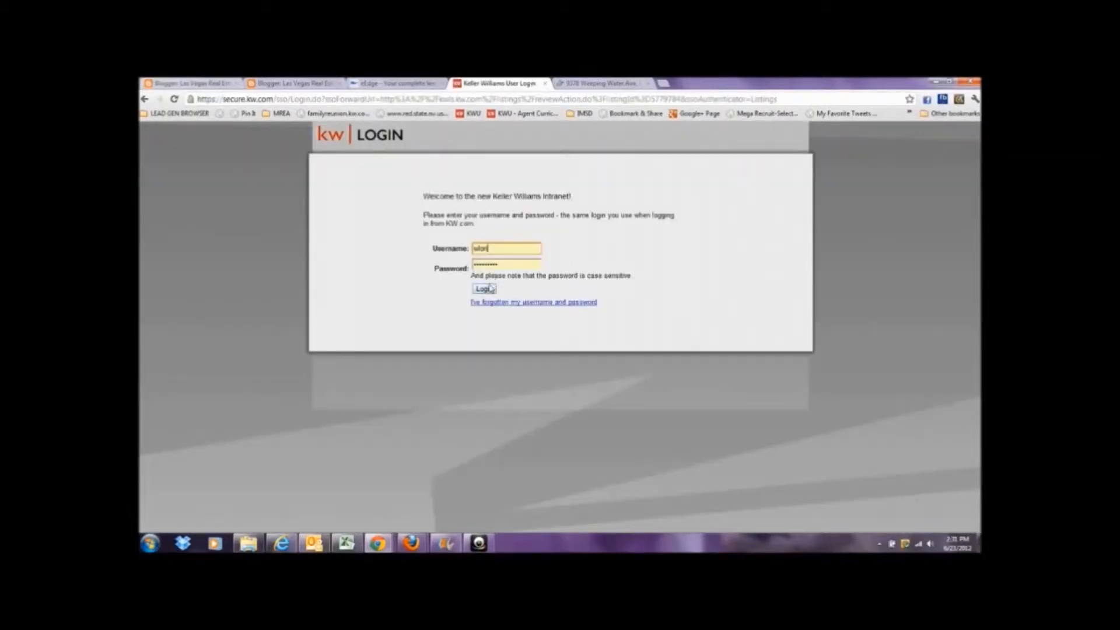
click(483, 289)
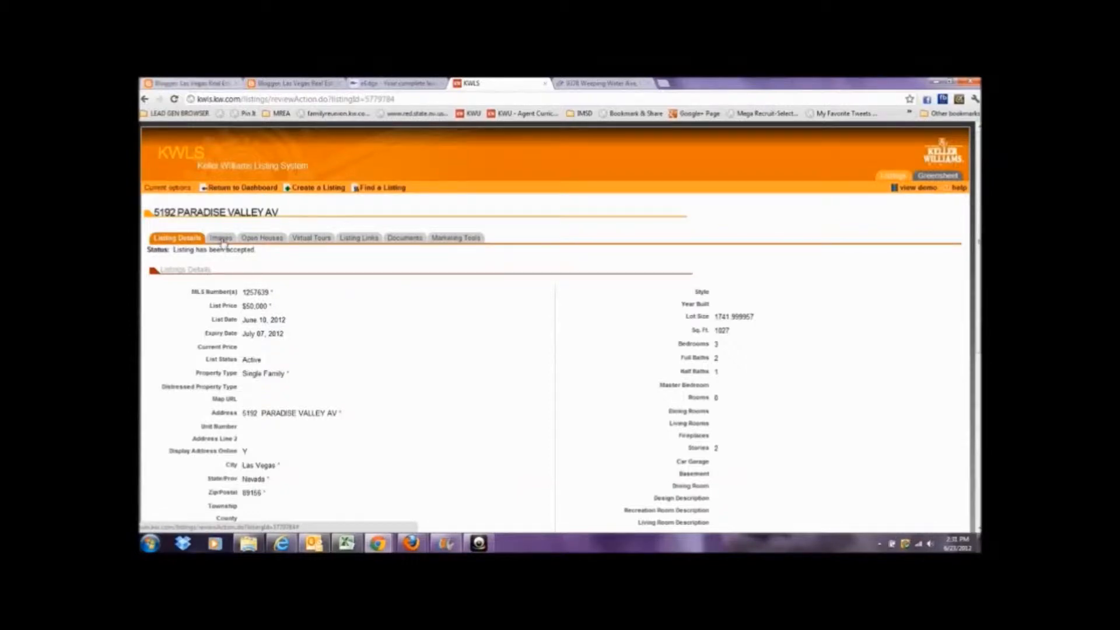
mouse_move(324, 246)
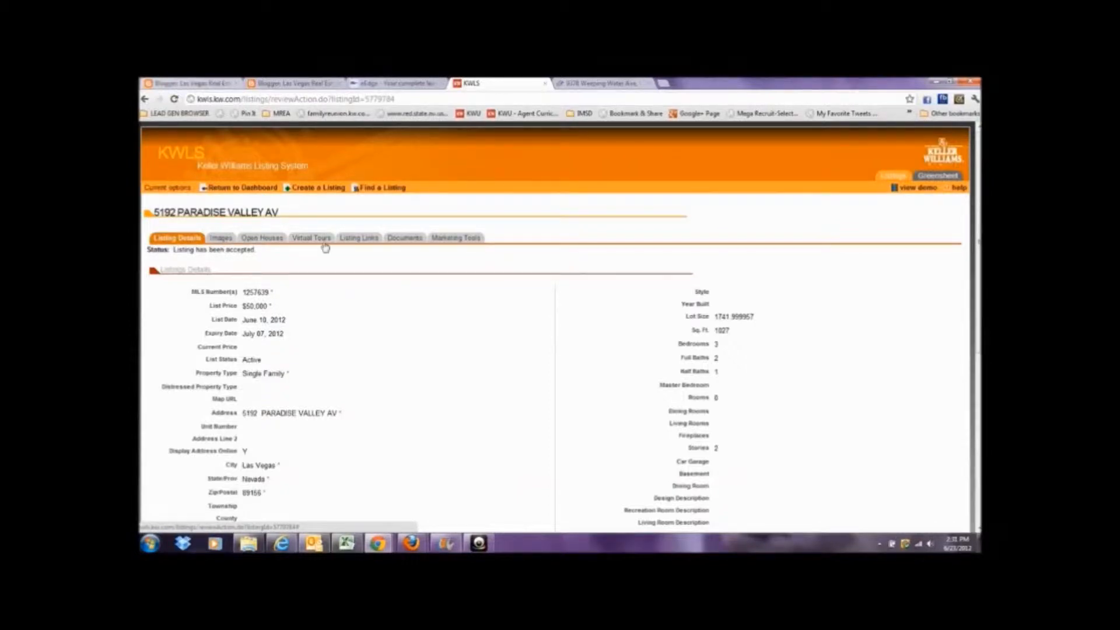
mouse_move(357, 244)
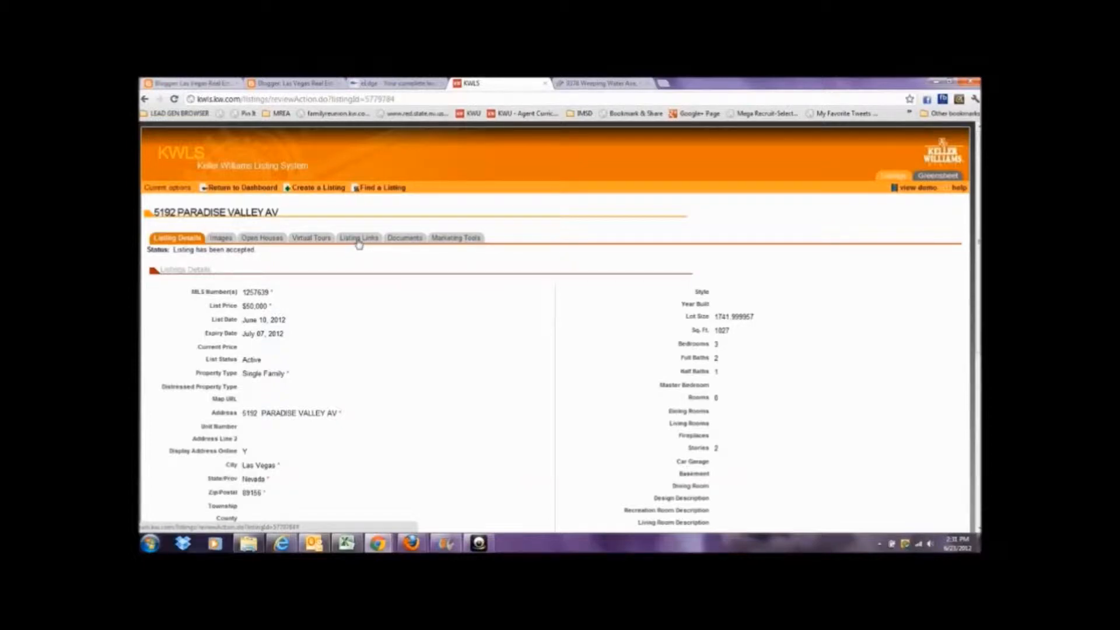
mouse_move(347, 228)
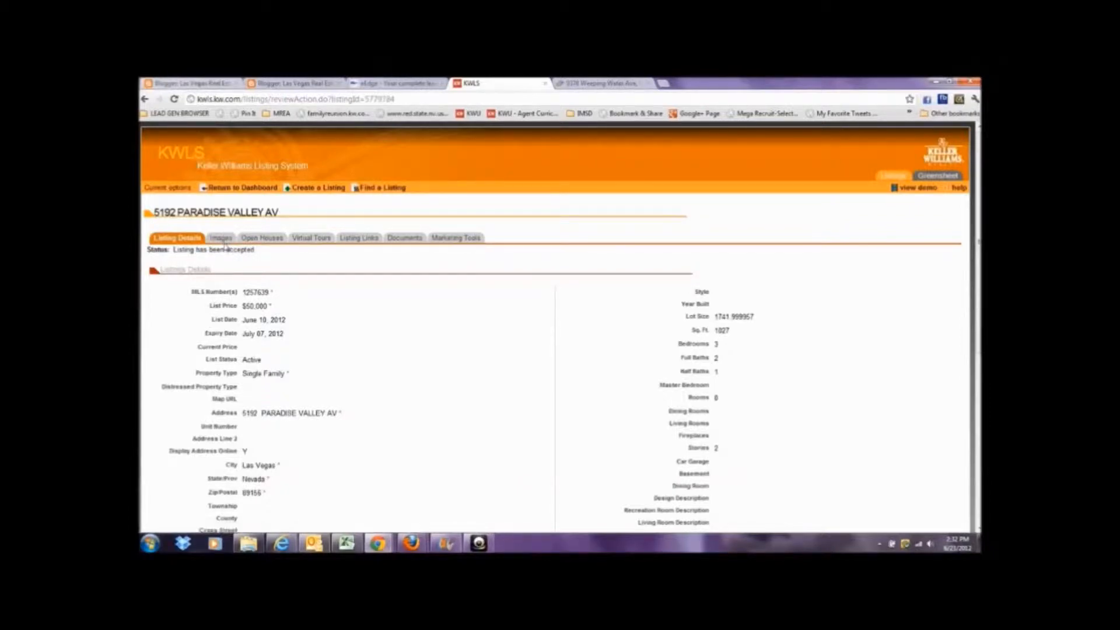
- In the listing's Images section, tick the lock-photos option against ListHub import overwrites
click(221, 236)
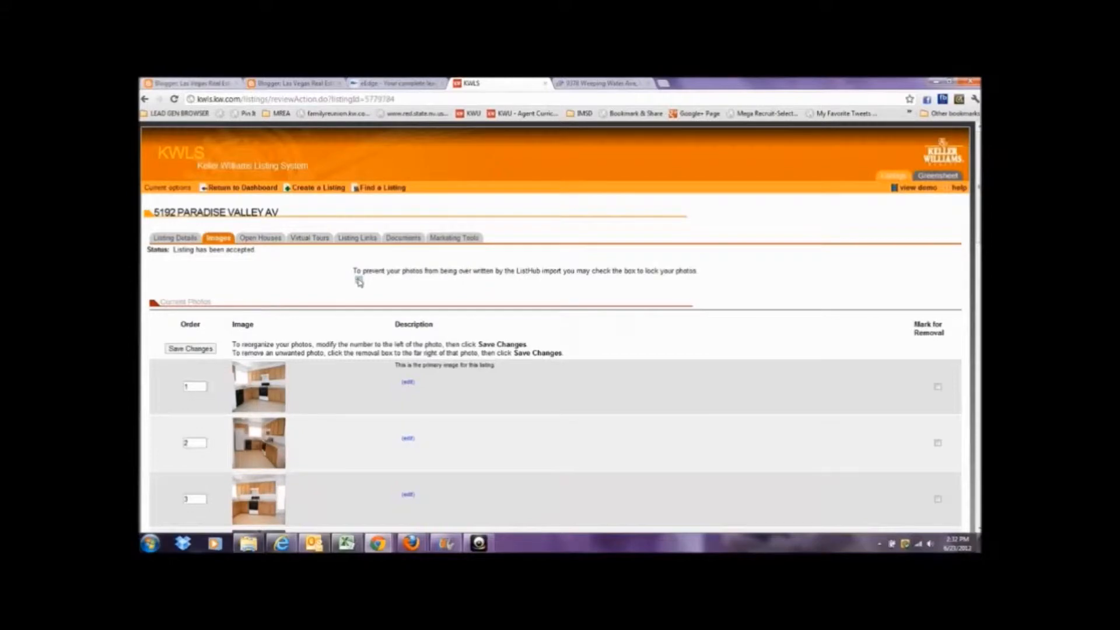
mouse_move(413, 282)
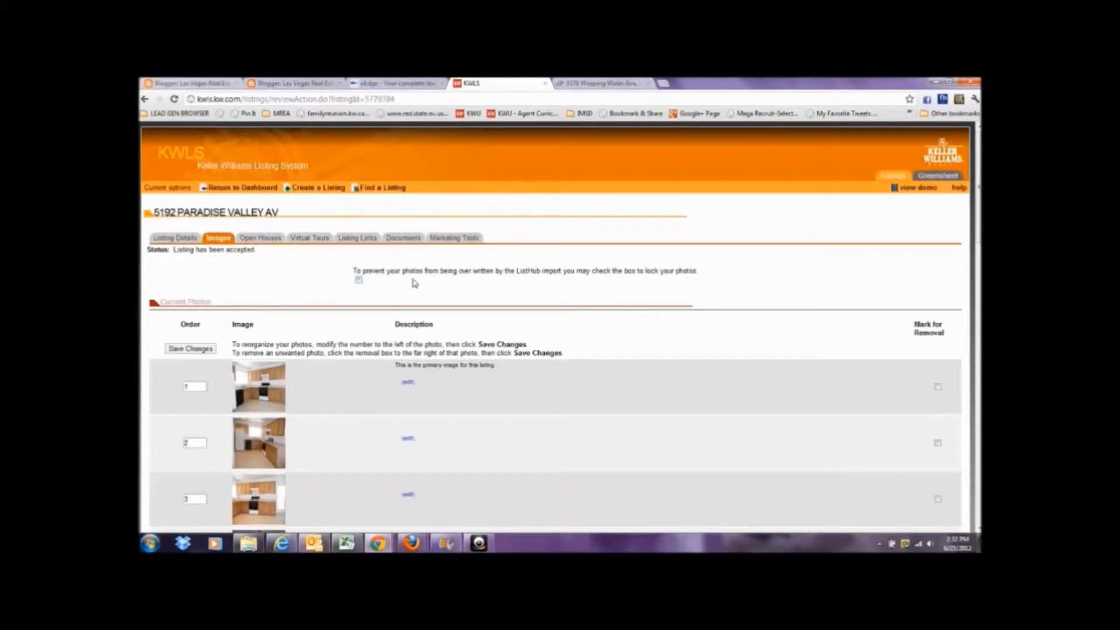
mouse_move(502, 283)
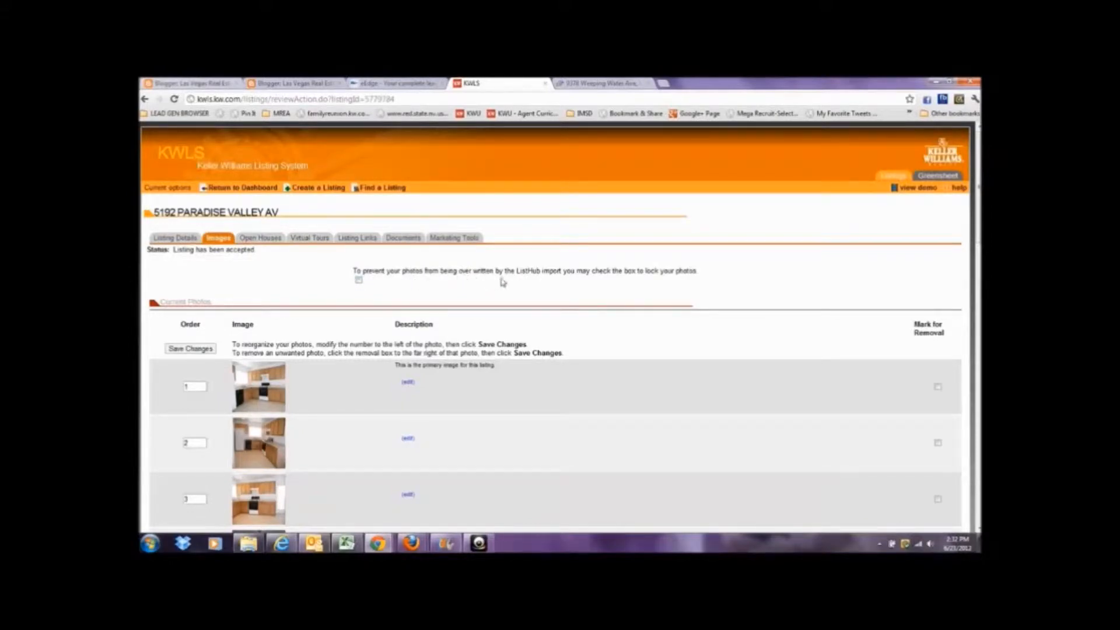
mouse_move(613, 285)
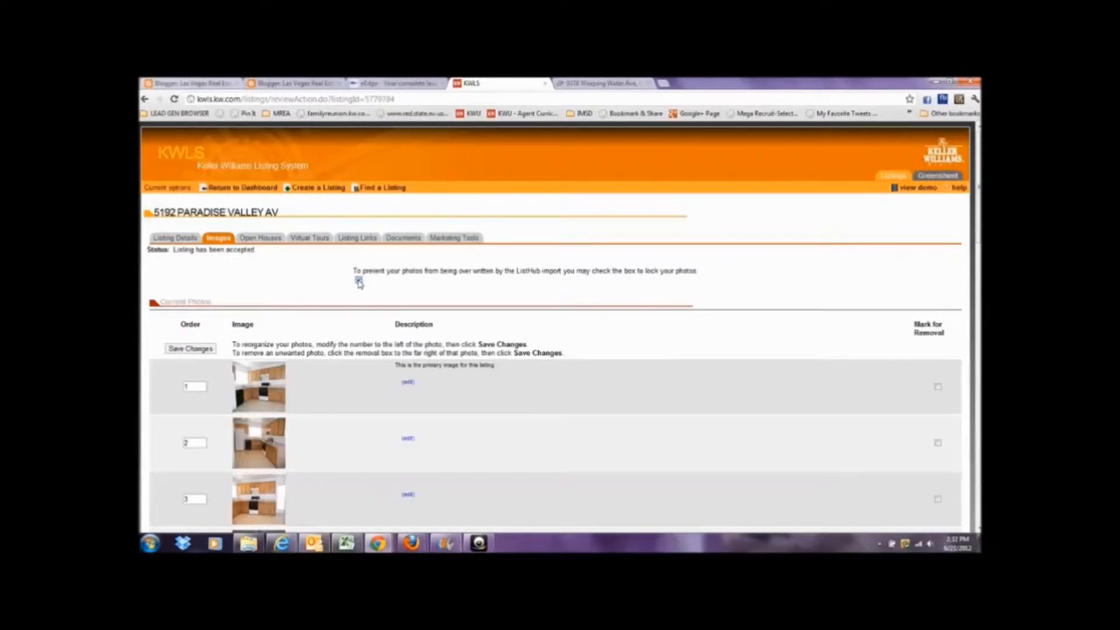
click(358, 279)
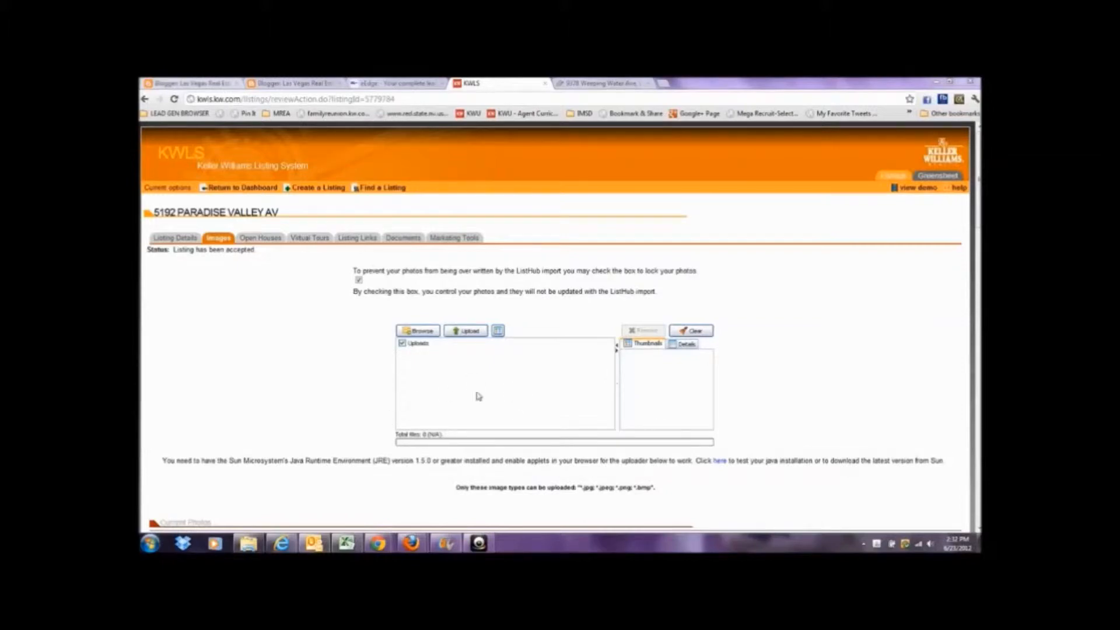
mouse_move(327, 294)
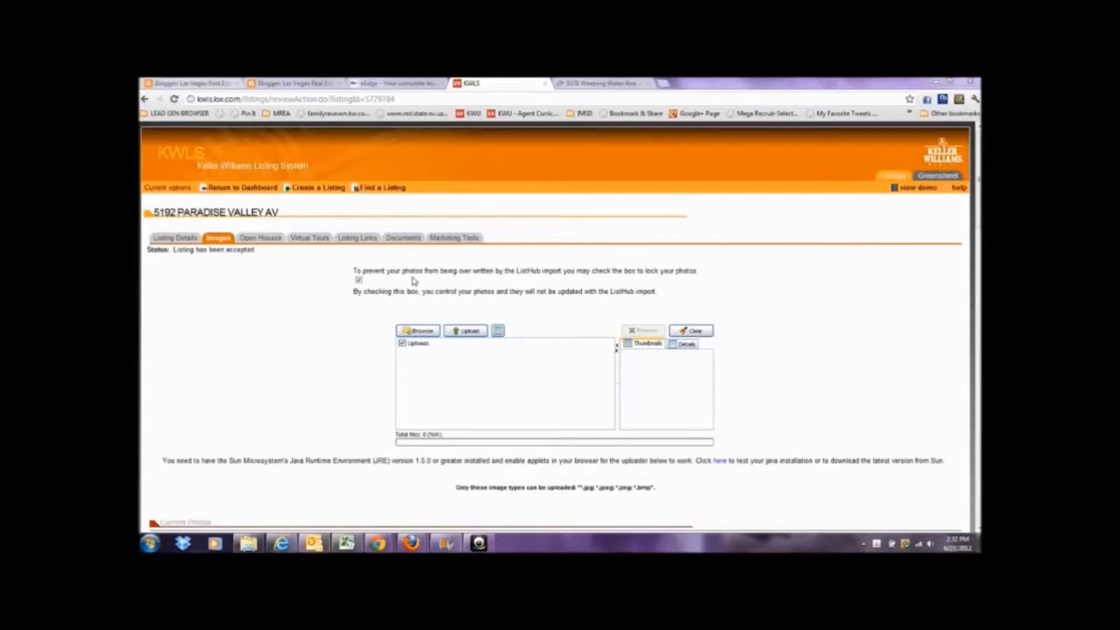
mouse_move(487, 247)
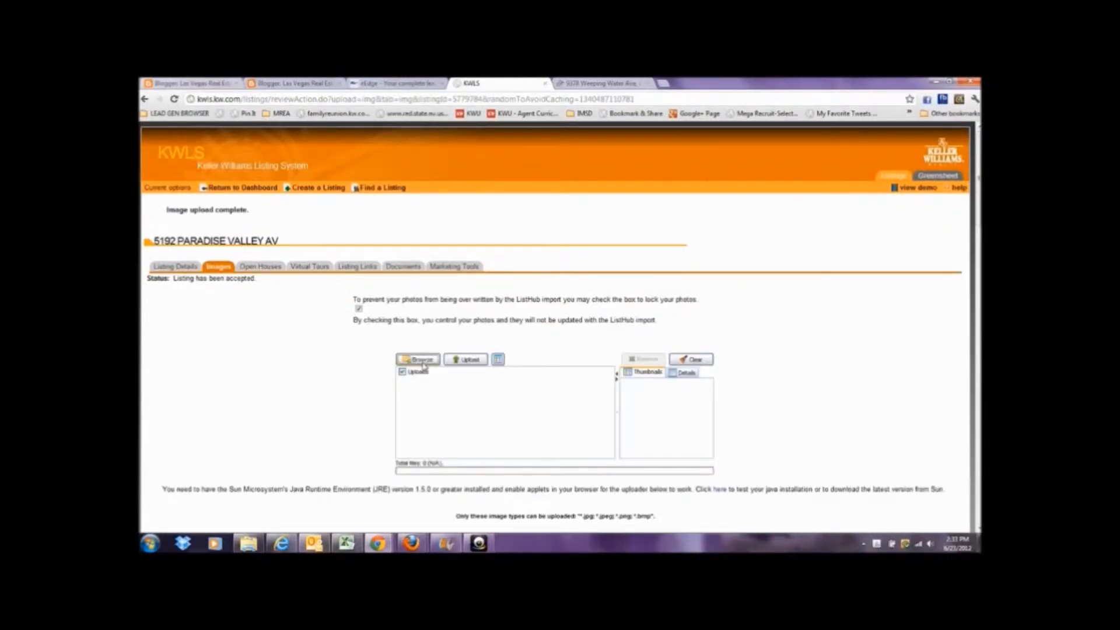
click(419, 360)
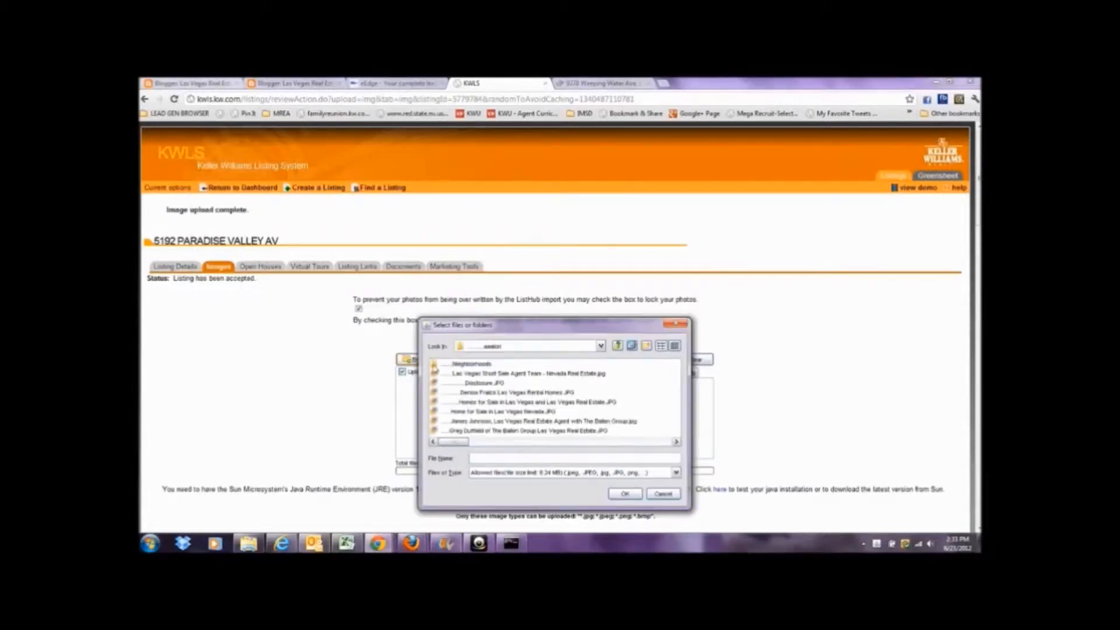
click(600, 346)
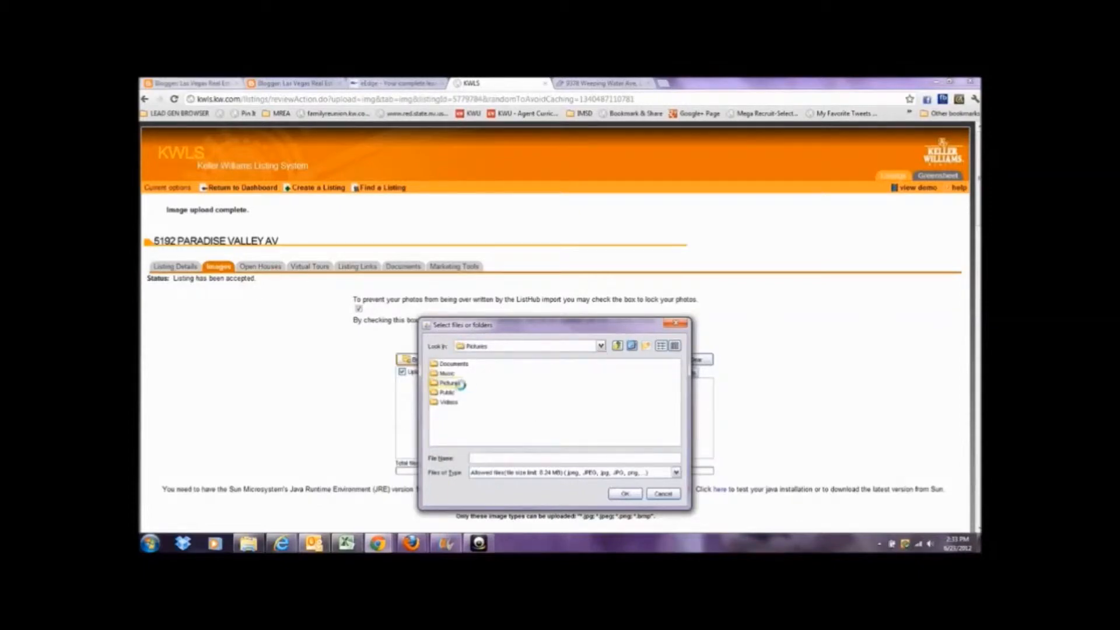
double_click(449, 383)
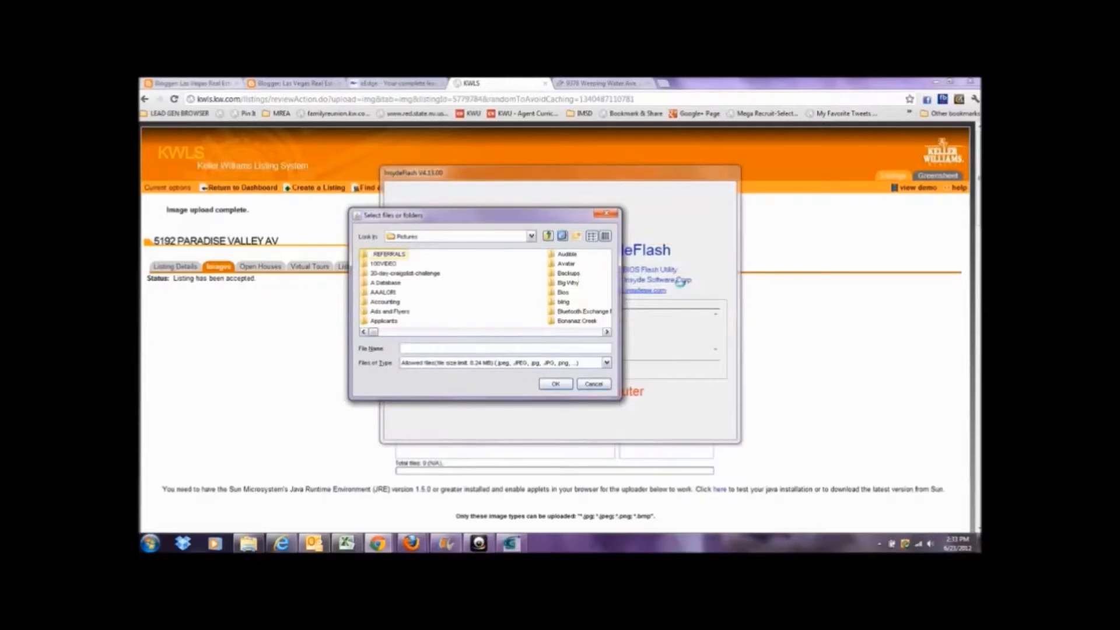
mouse_move(532, 281)
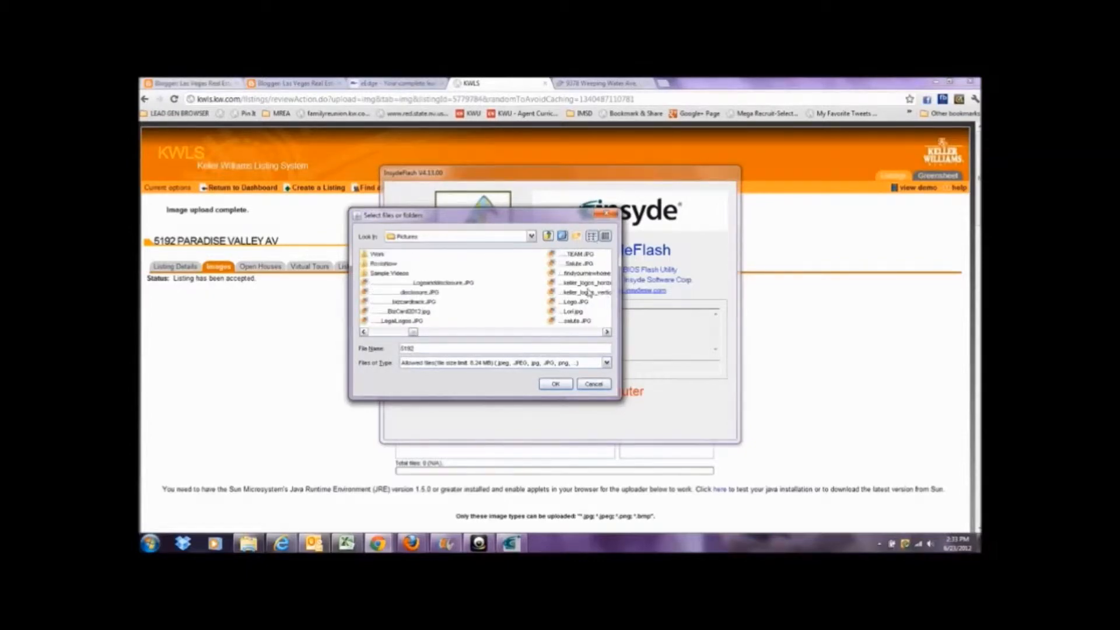
click(605, 331)
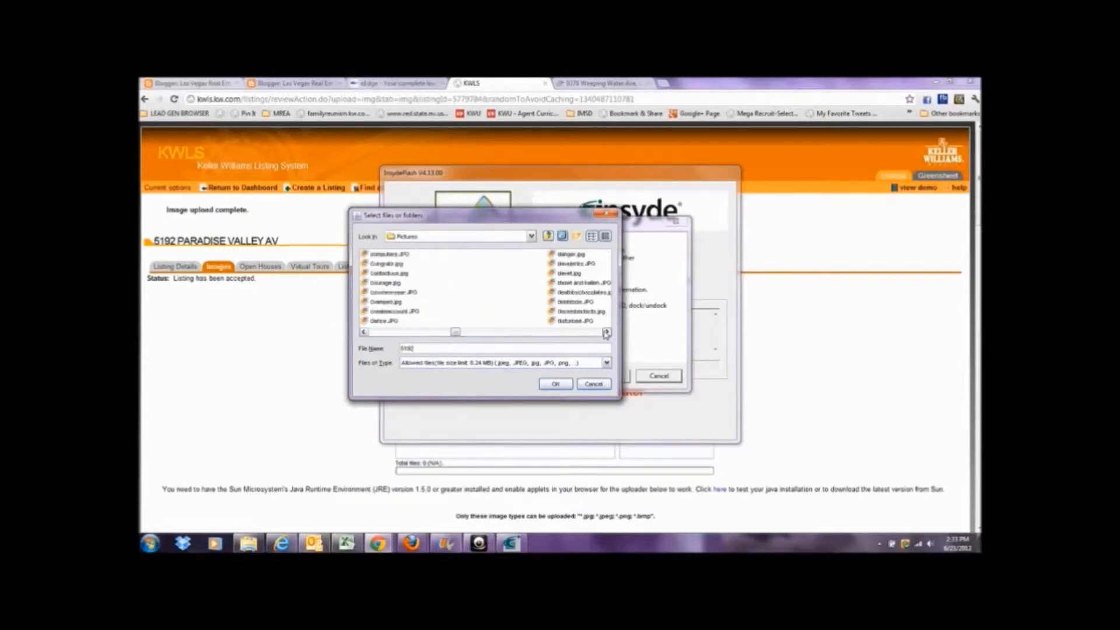
click(606, 331)
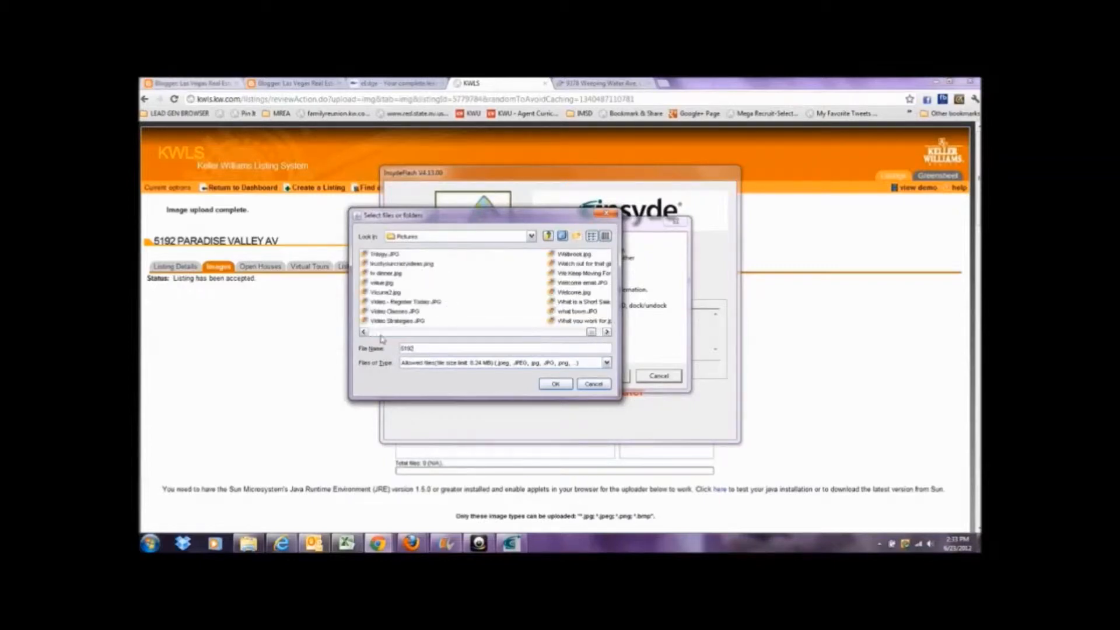
click(363, 331)
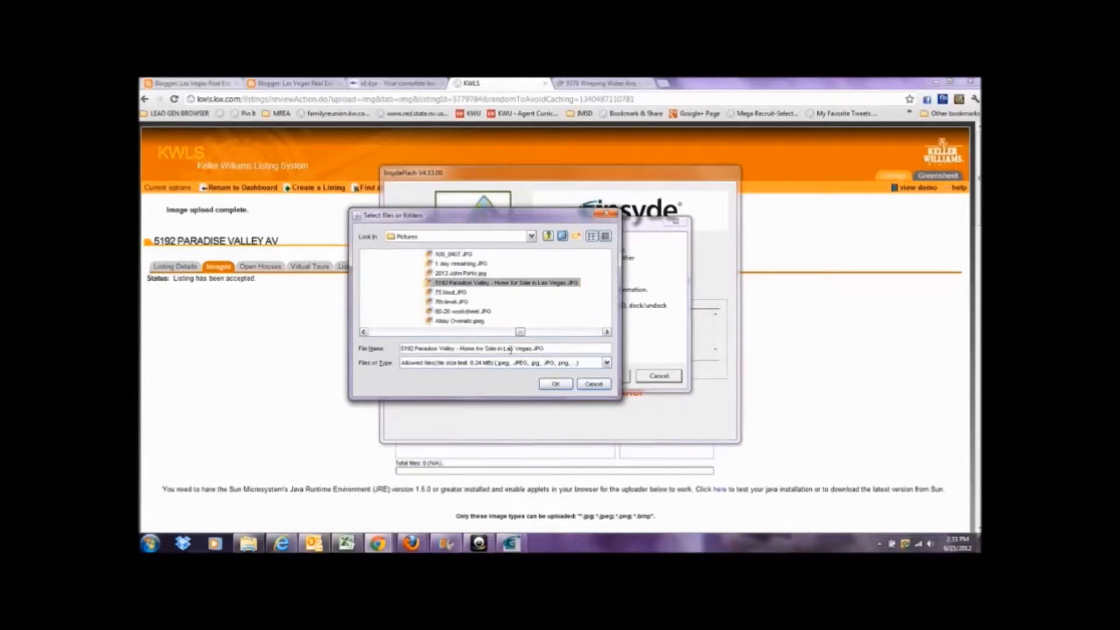
click(555, 383)
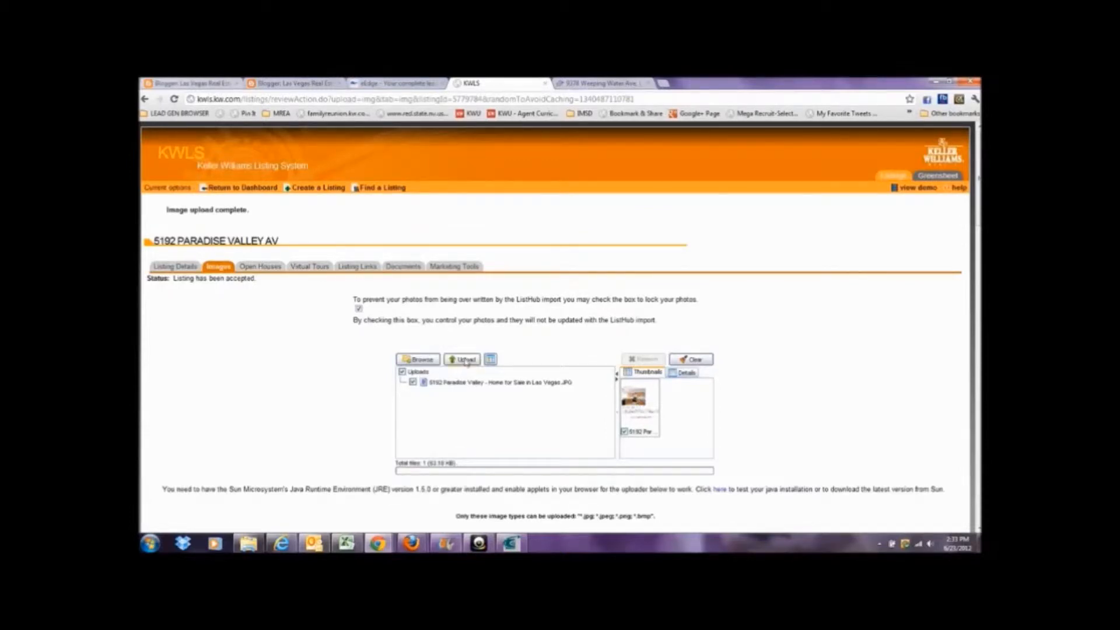
- Upload the queued photo and locate it at position 21 in the Current Photos list
click(462, 360)
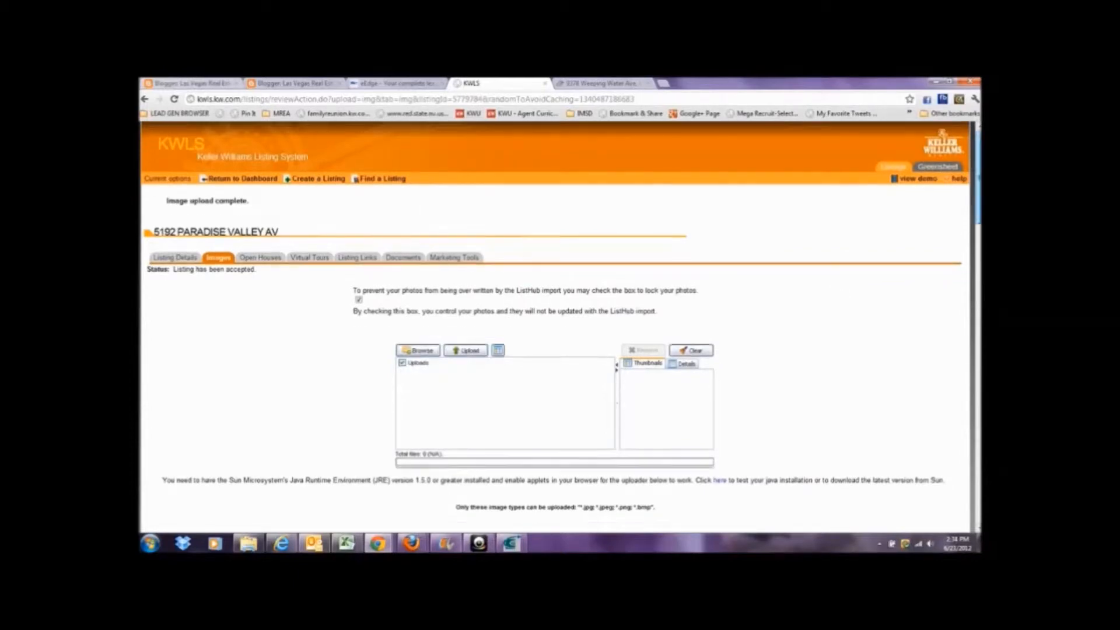
scroll(down, 3)
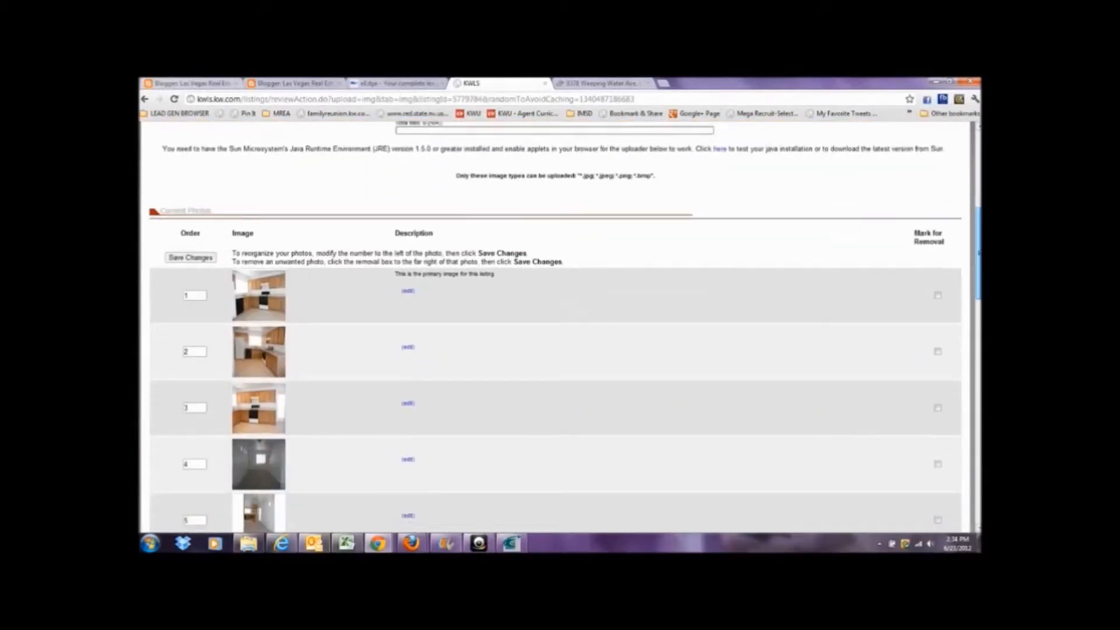
scroll(down, 3)
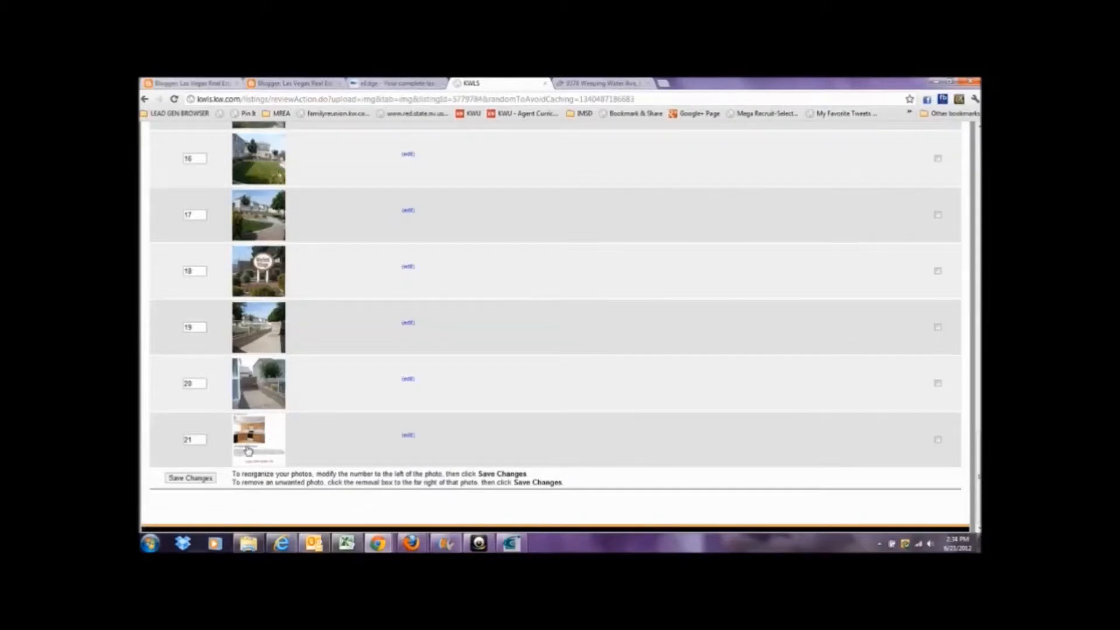
- Change photo 21's order to 1 and save so the branded photo becomes the primary image
triple_click(195, 440)
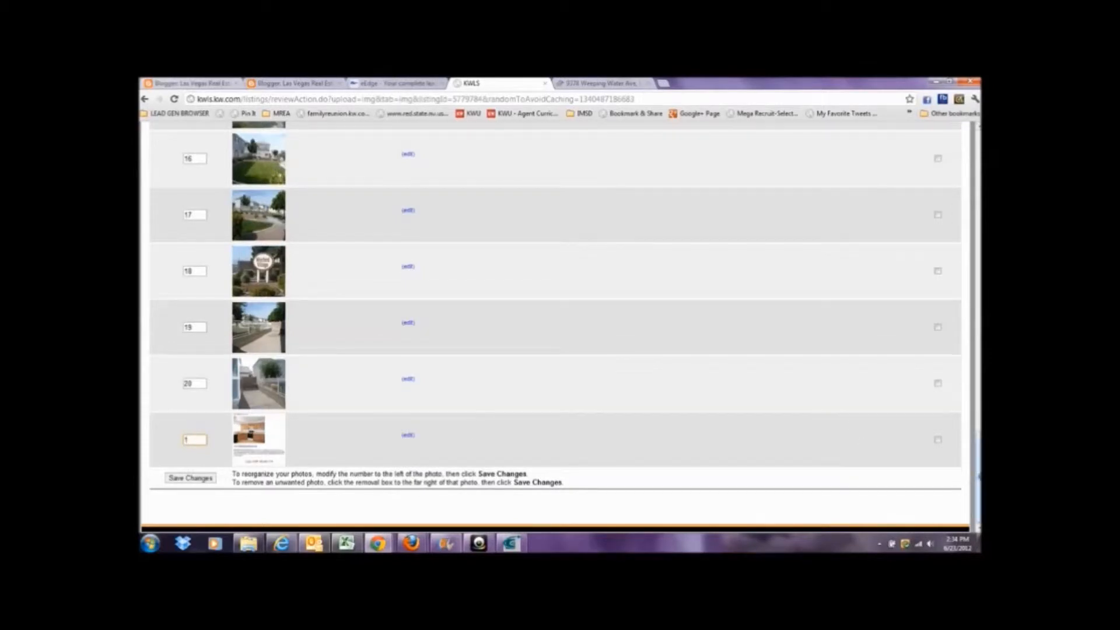
scroll(down, 3)
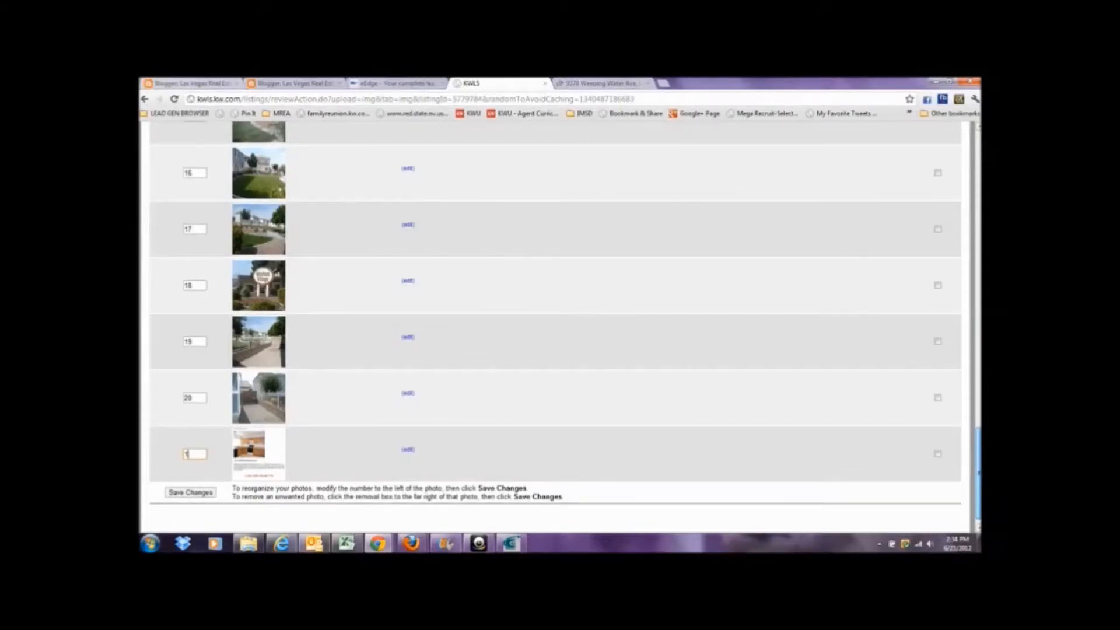
scroll(up, 3)
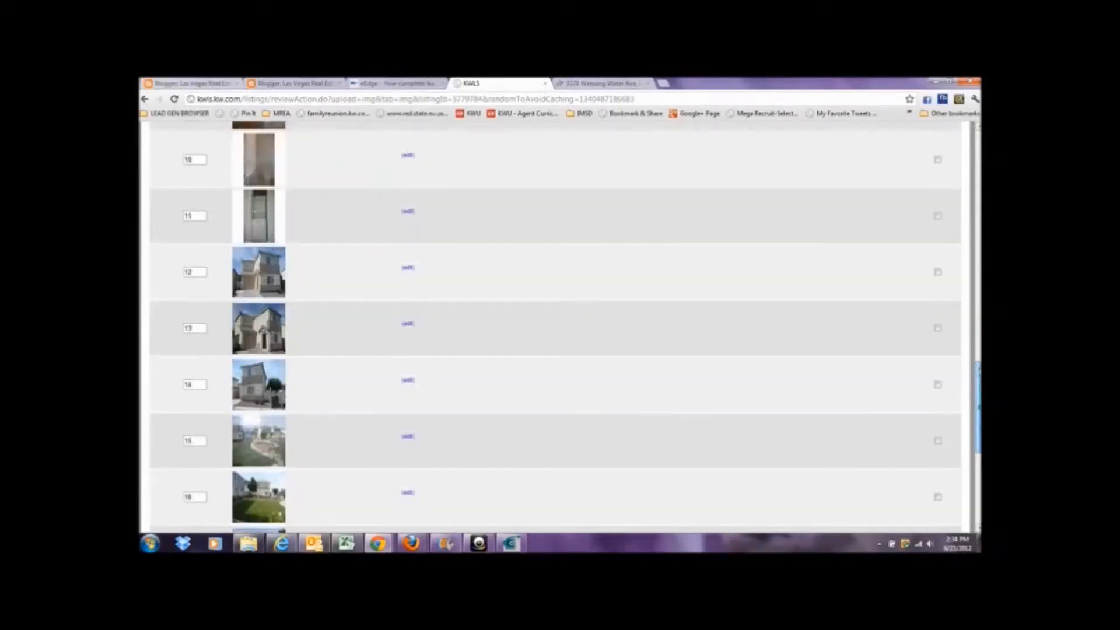
scroll(up, 3)
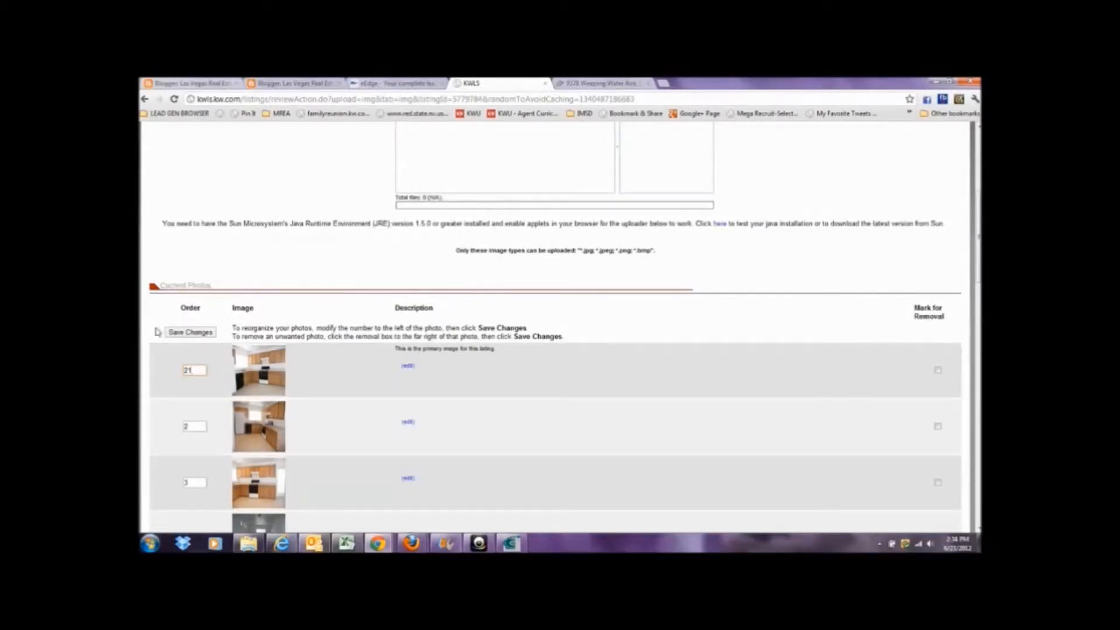
click(190, 331)
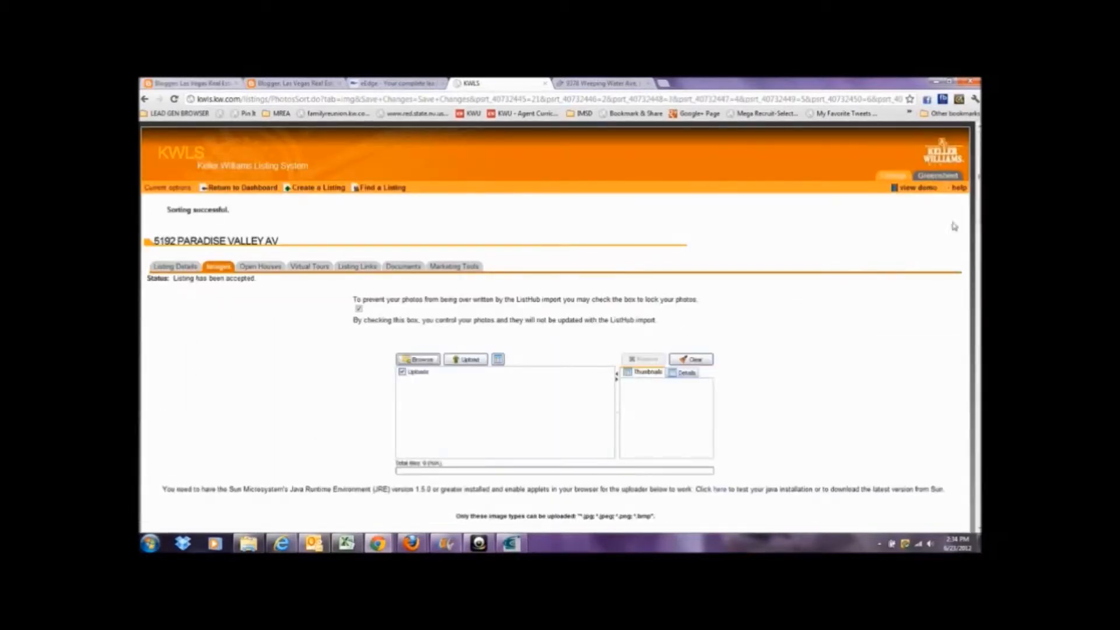
scroll(down, 3)
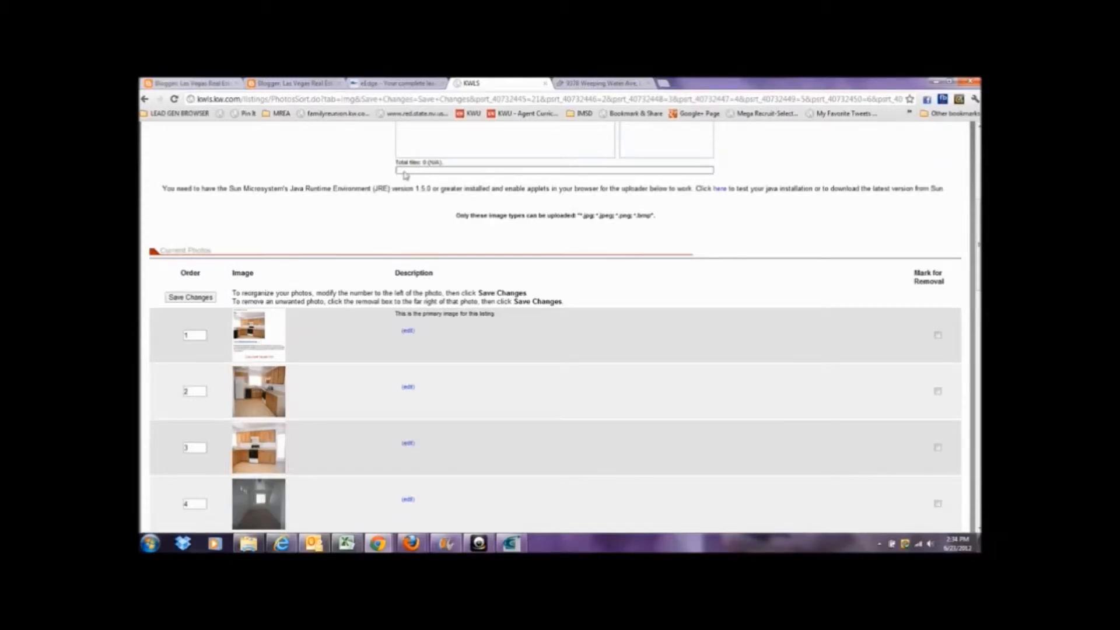
click(602, 83)
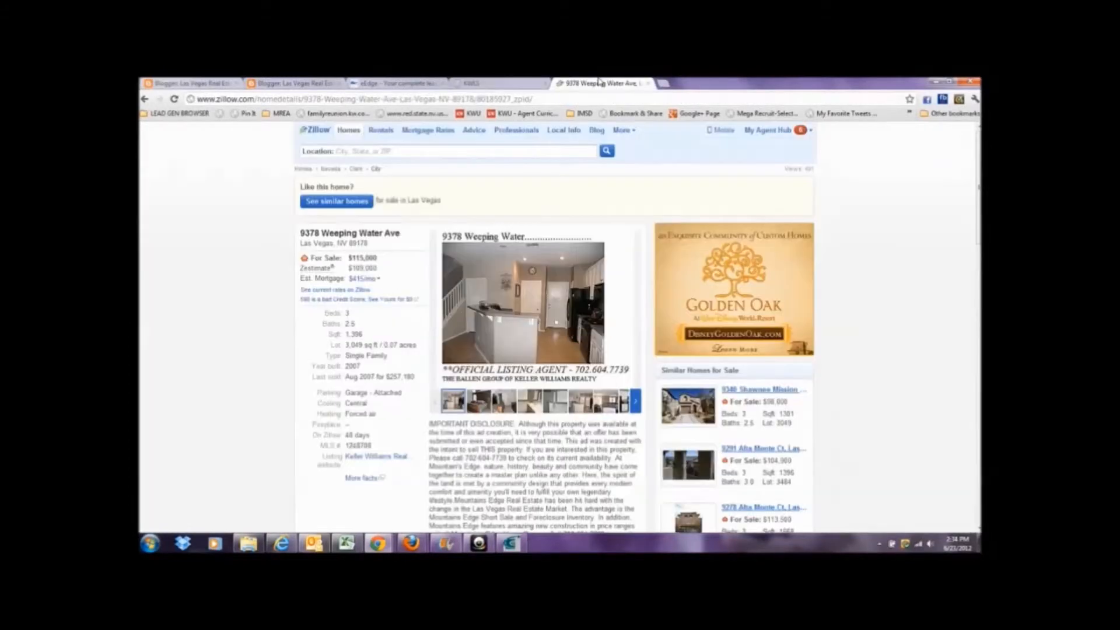
mouse_move(495, 327)
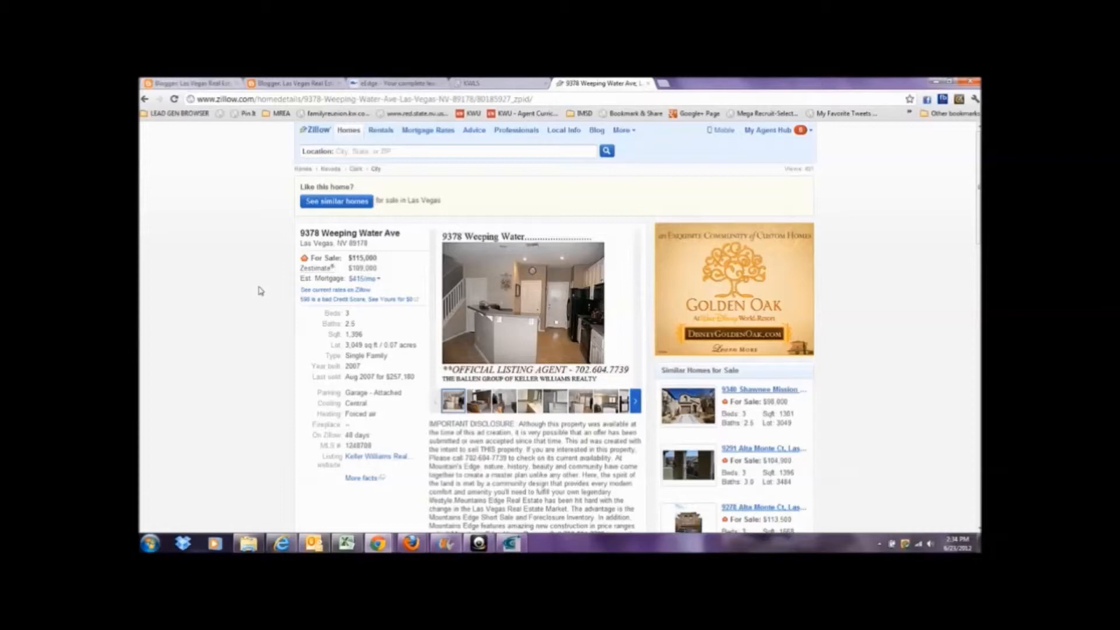
mouse_move(853, 548)
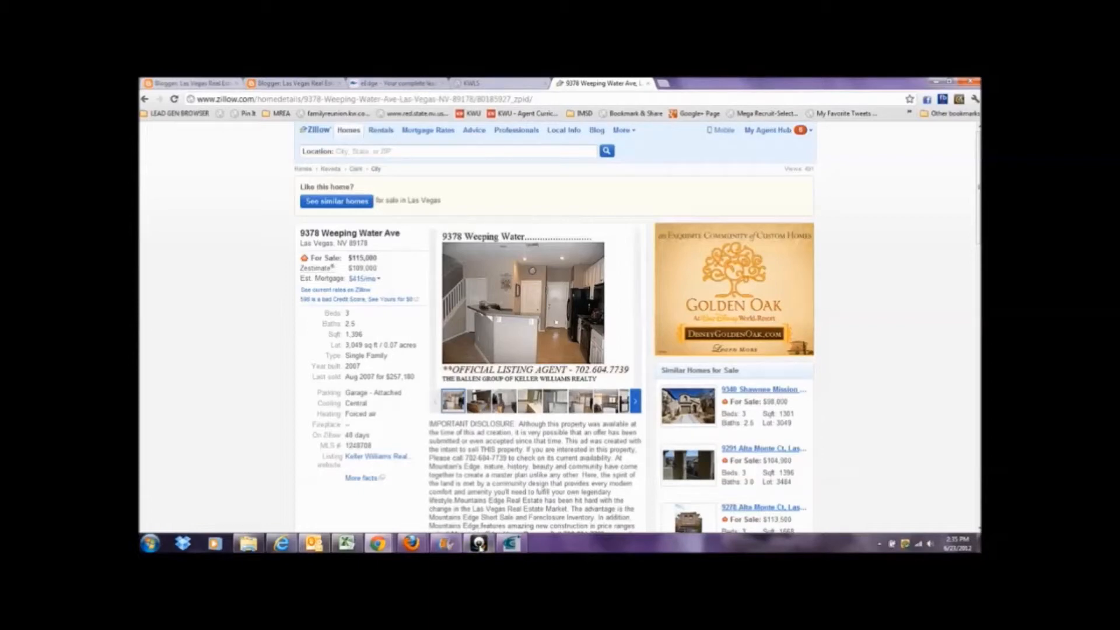
click(477, 545)
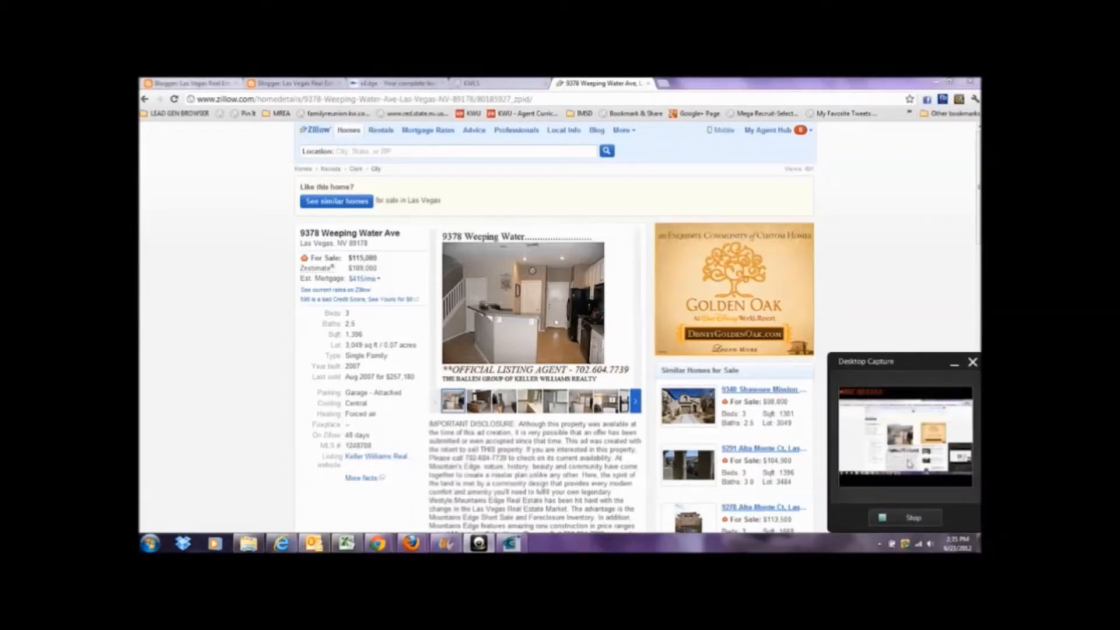
click(904, 517)
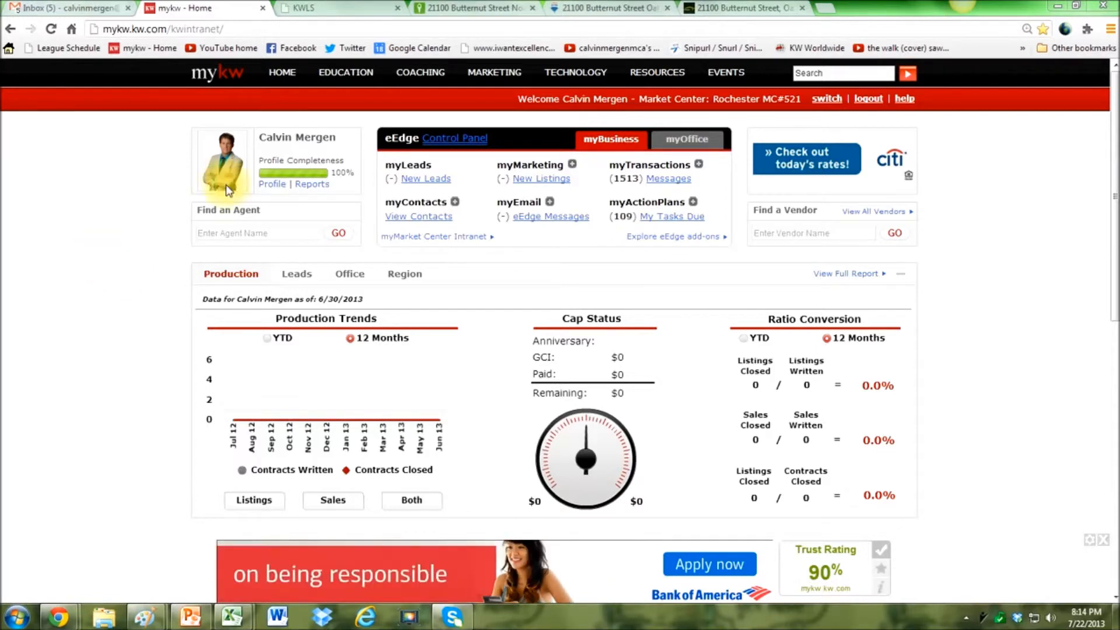
click(281, 72)
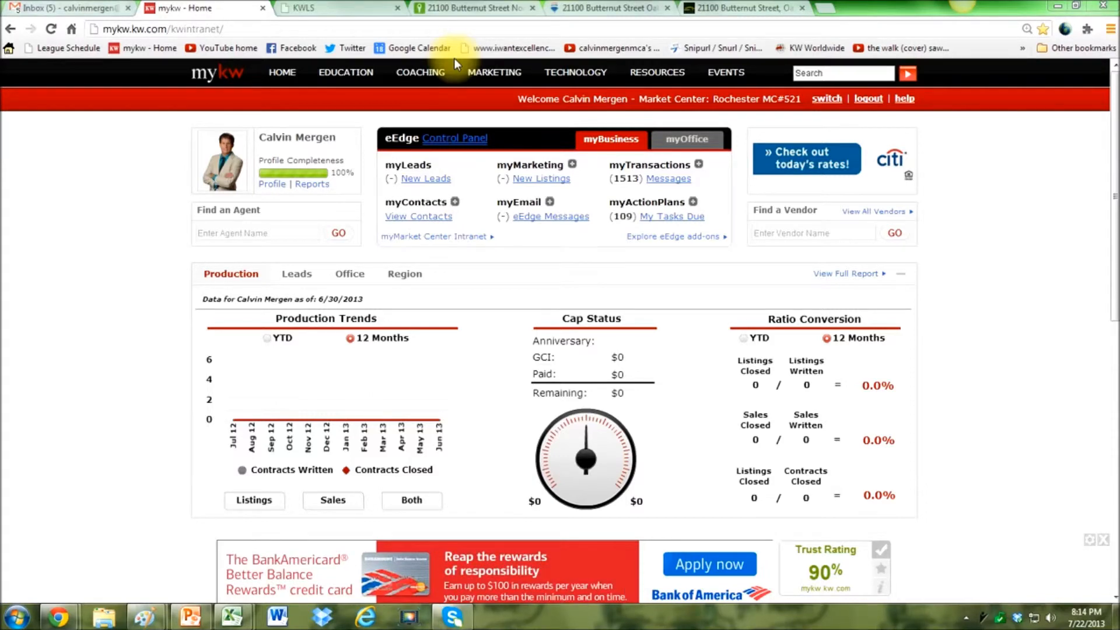
click(475, 8)
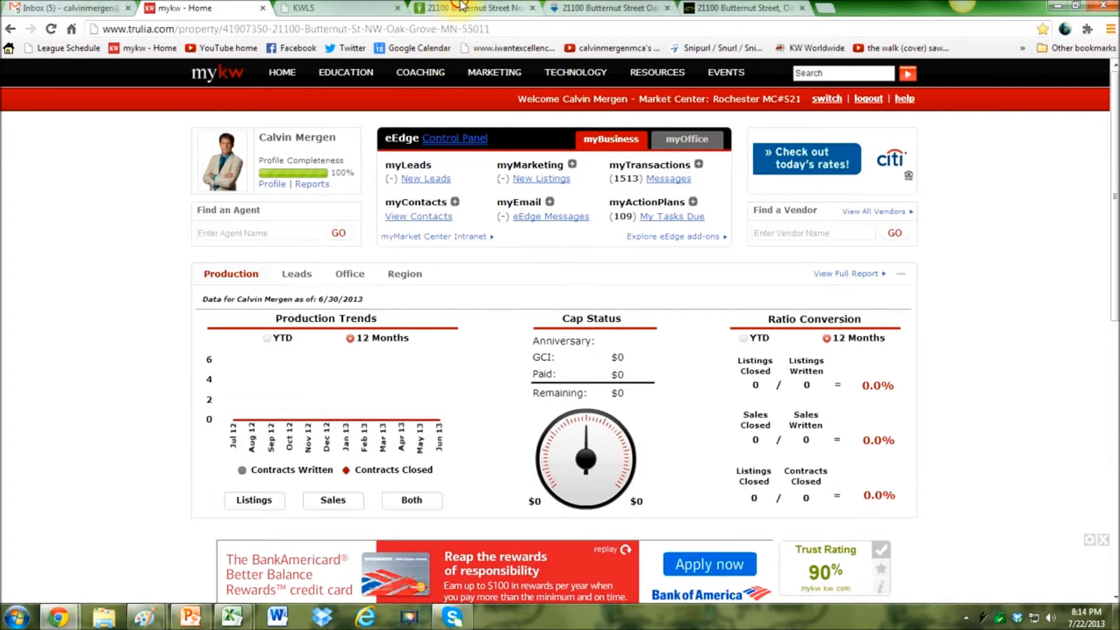
- Scroll the Trulia listing to the Property Details description inviting buyers to call the listing agent
click(475, 8)
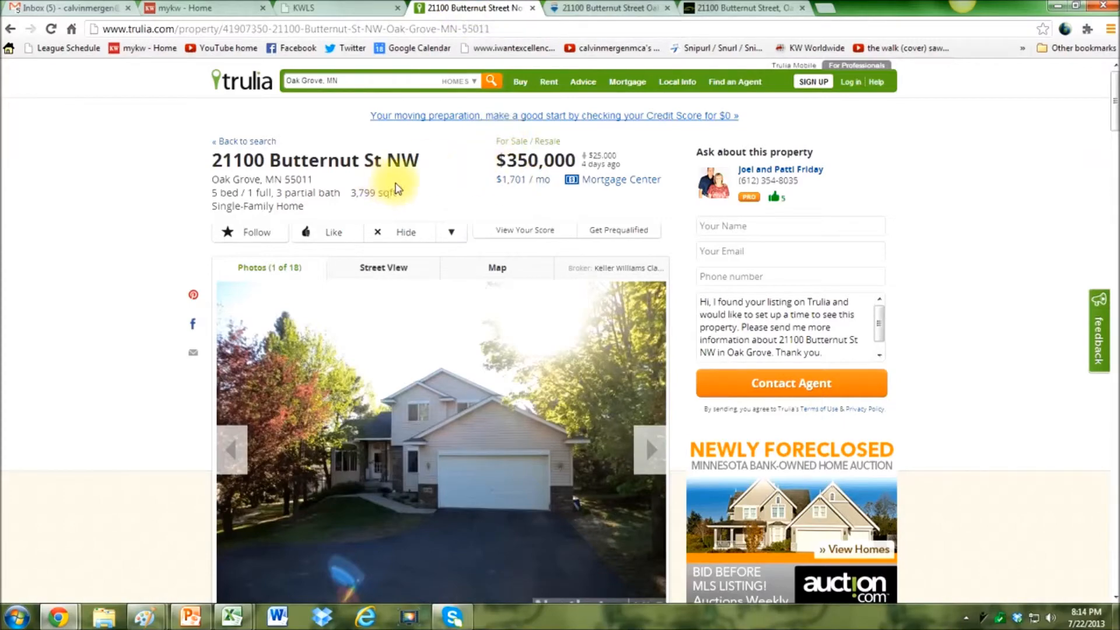
mouse_move(192, 157)
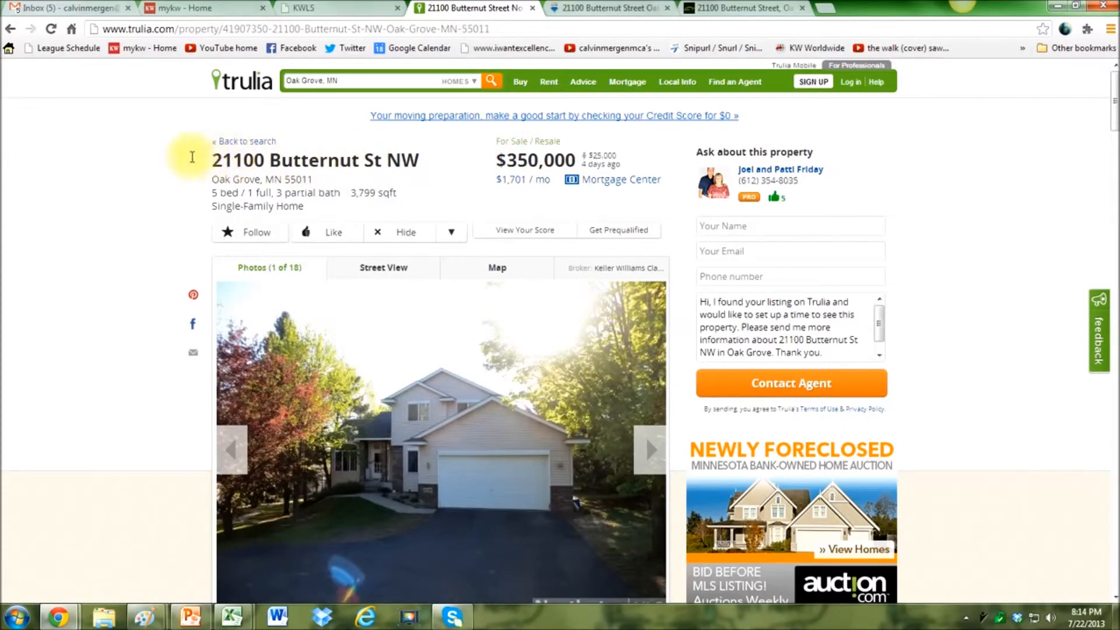
scroll(down, 3)
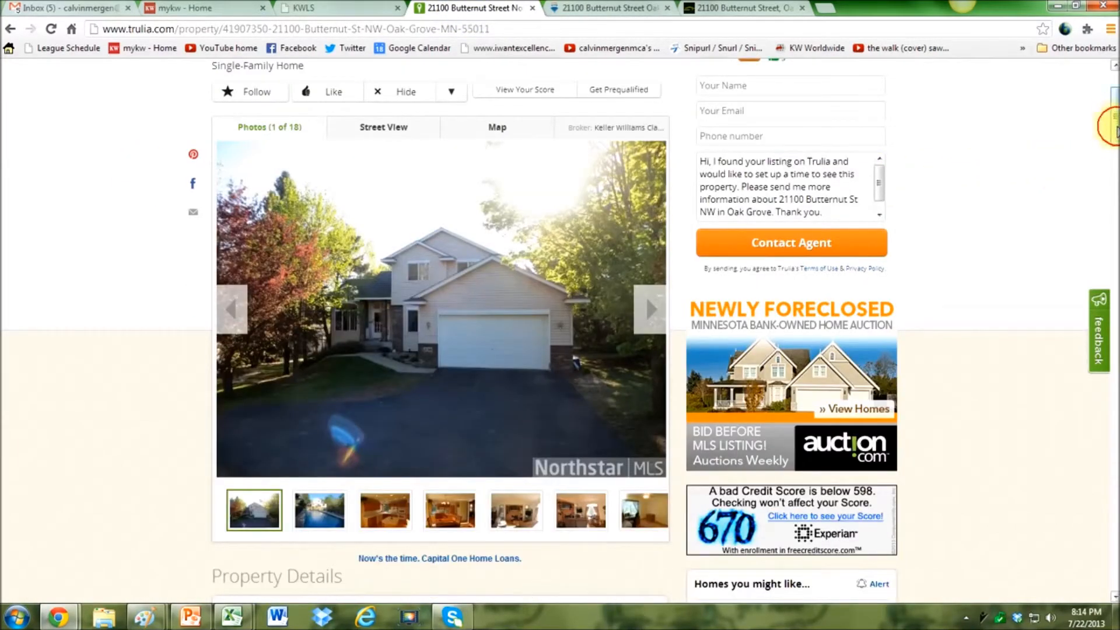
scroll(down, 3)
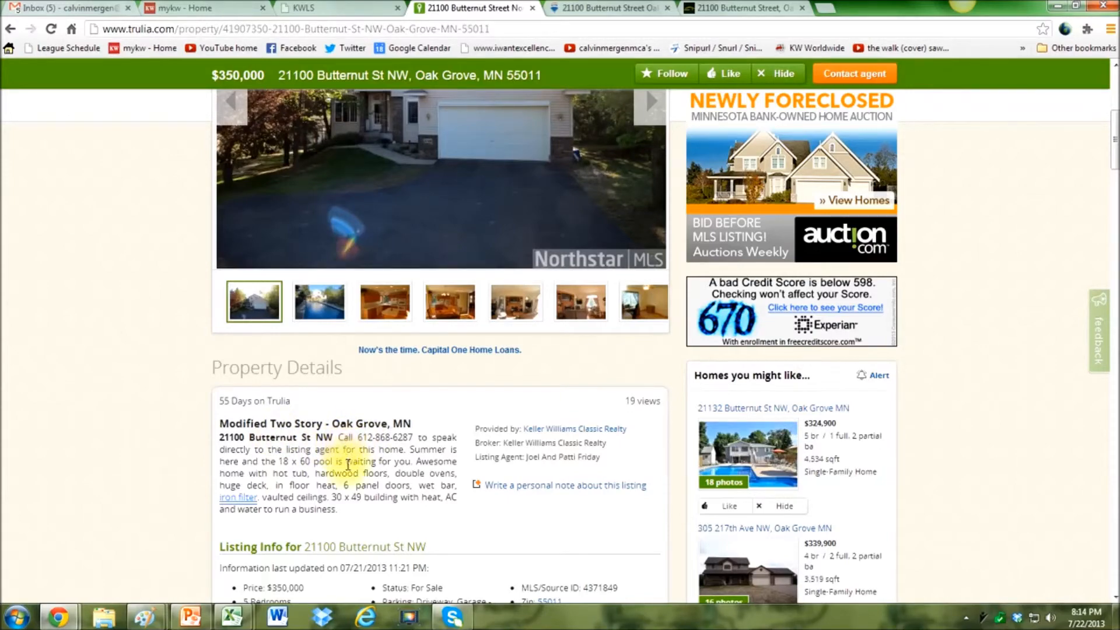
click(611, 8)
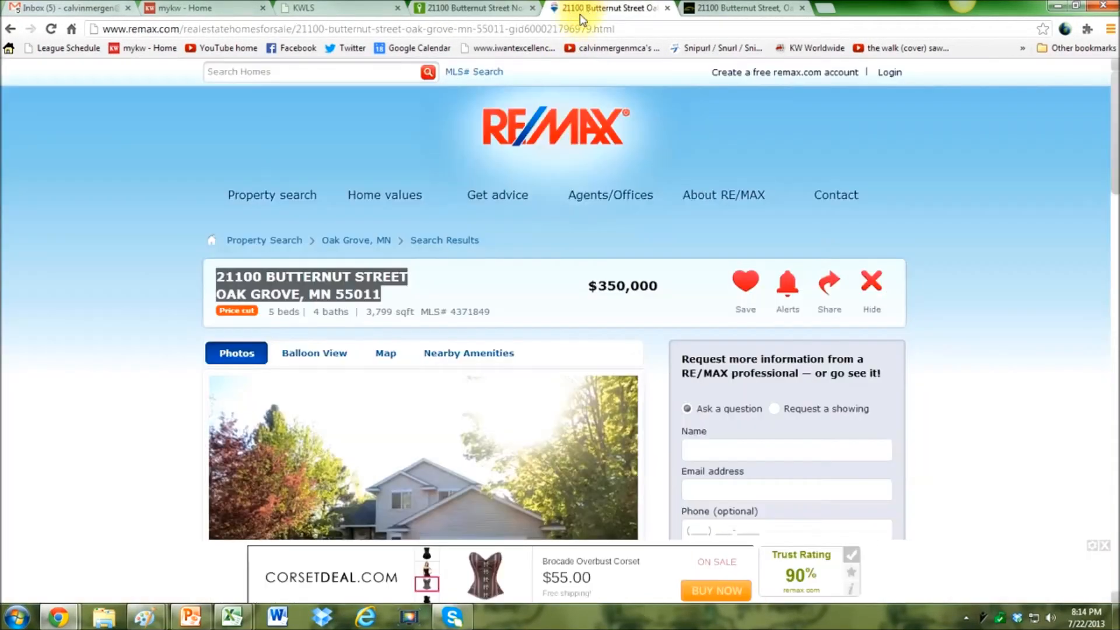
scroll(down, 3)
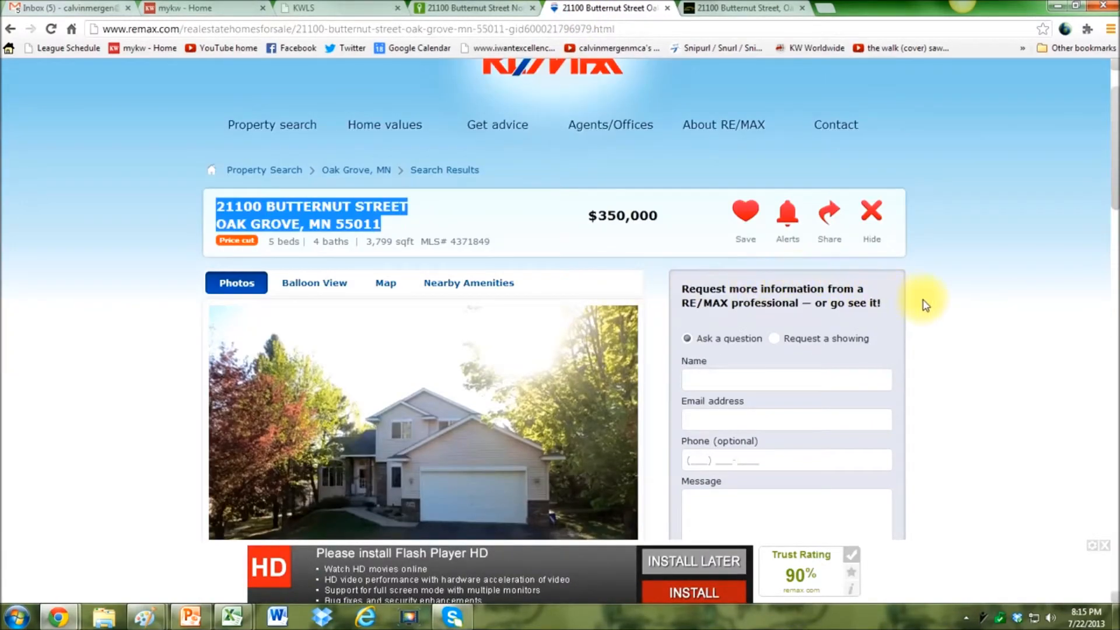
scroll(down, 3)
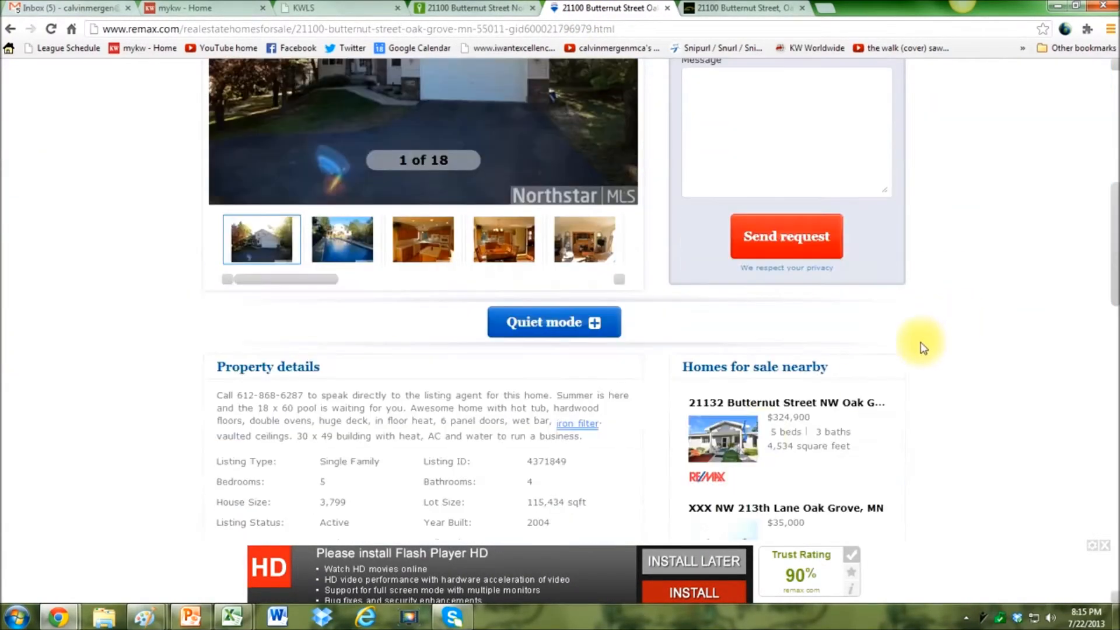
mouse_move(360, 393)
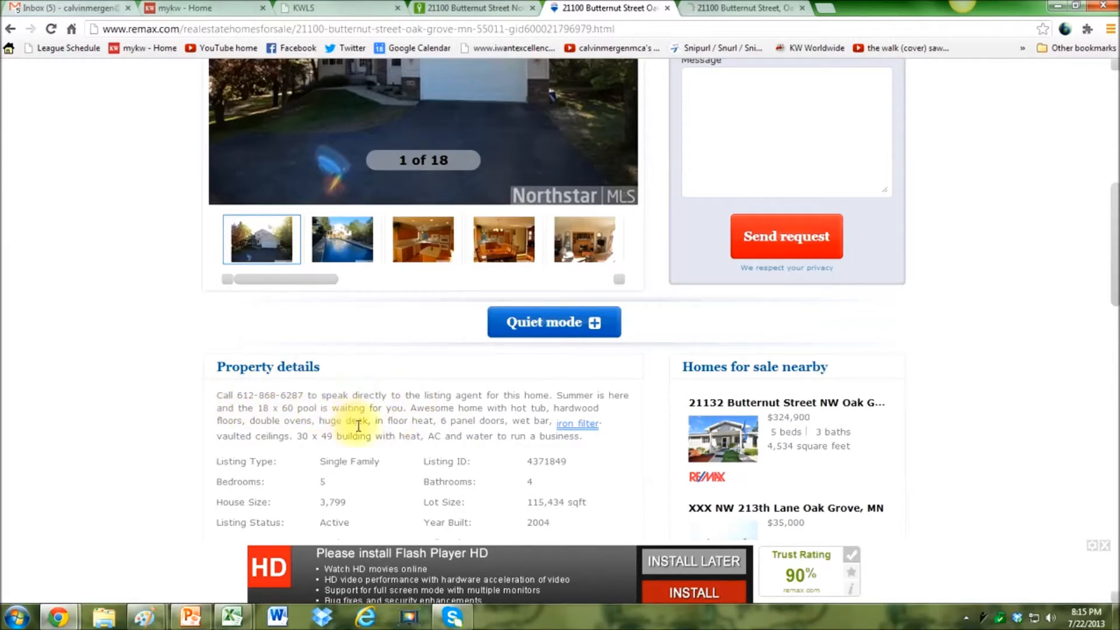
mouse_move(357, 432)
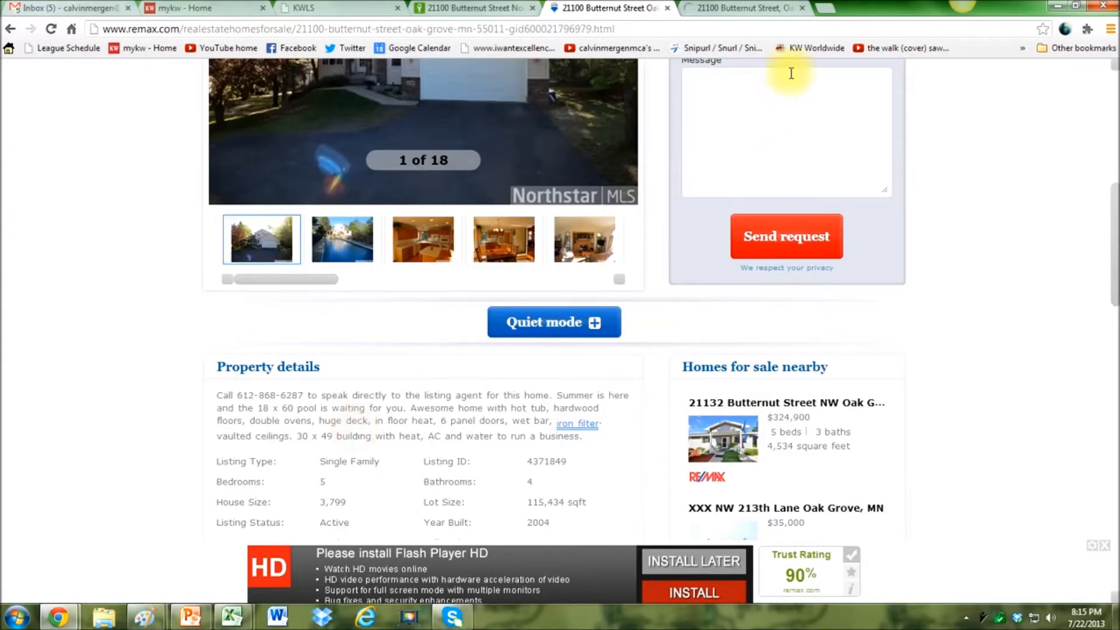
- View the Century 21 listing's Property Description with the call-the-agent prompt, then return to mykw
click(743, 8)
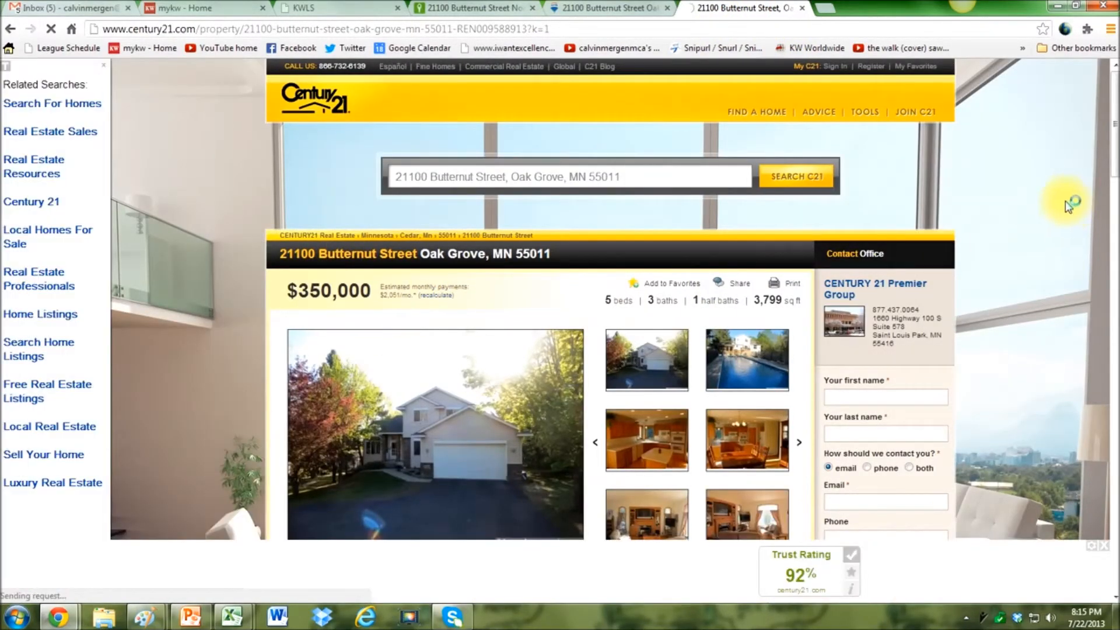
scroll(down, 3)
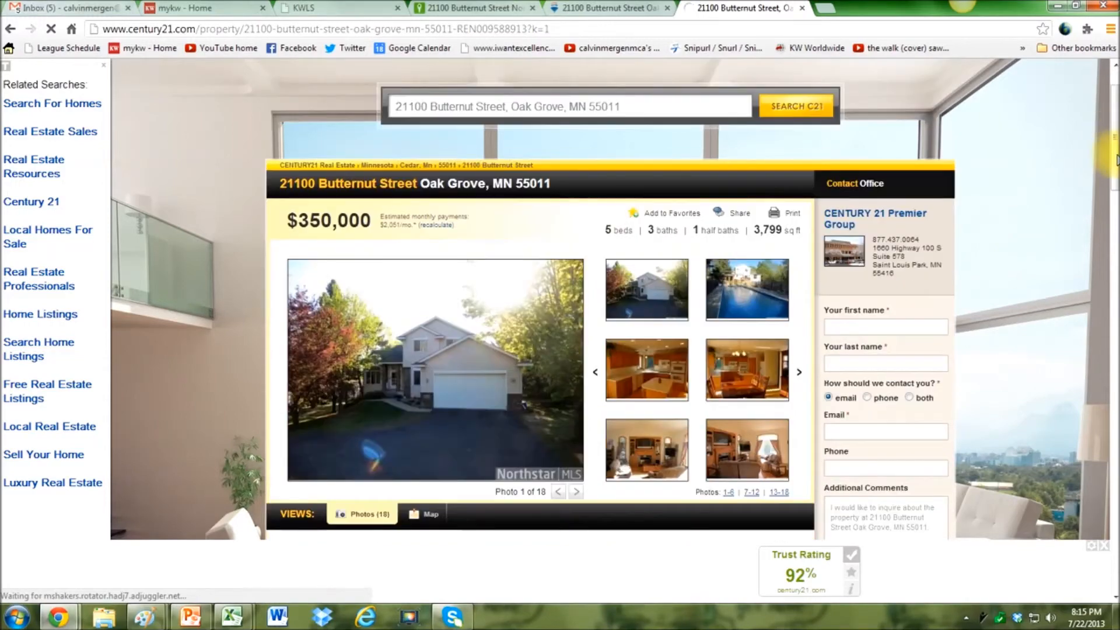
scroll(down, 3)
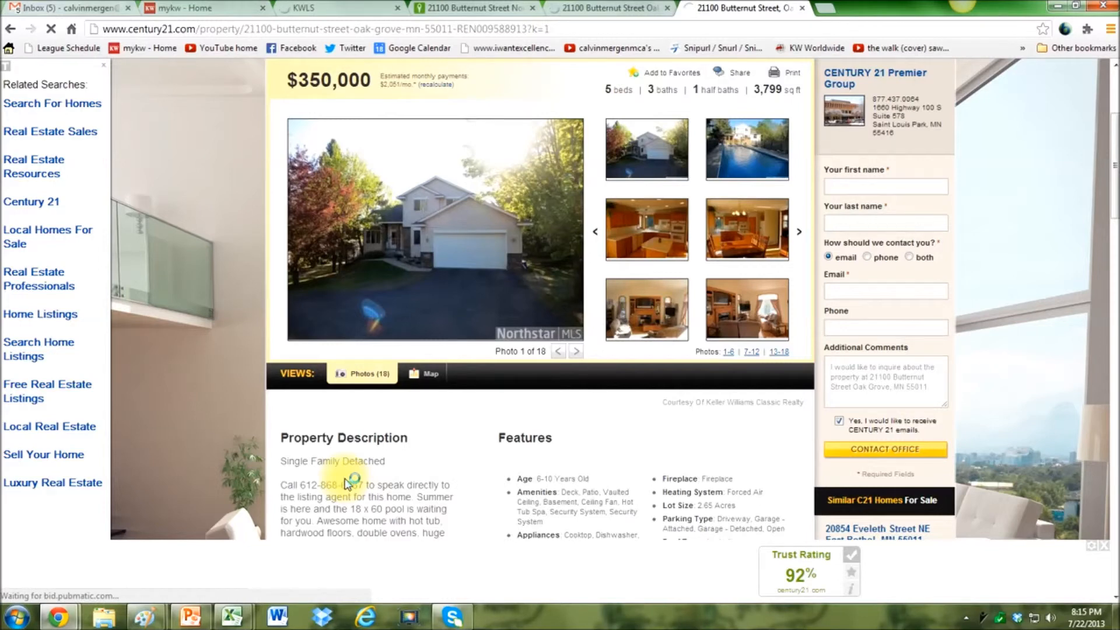
click(186, 8)
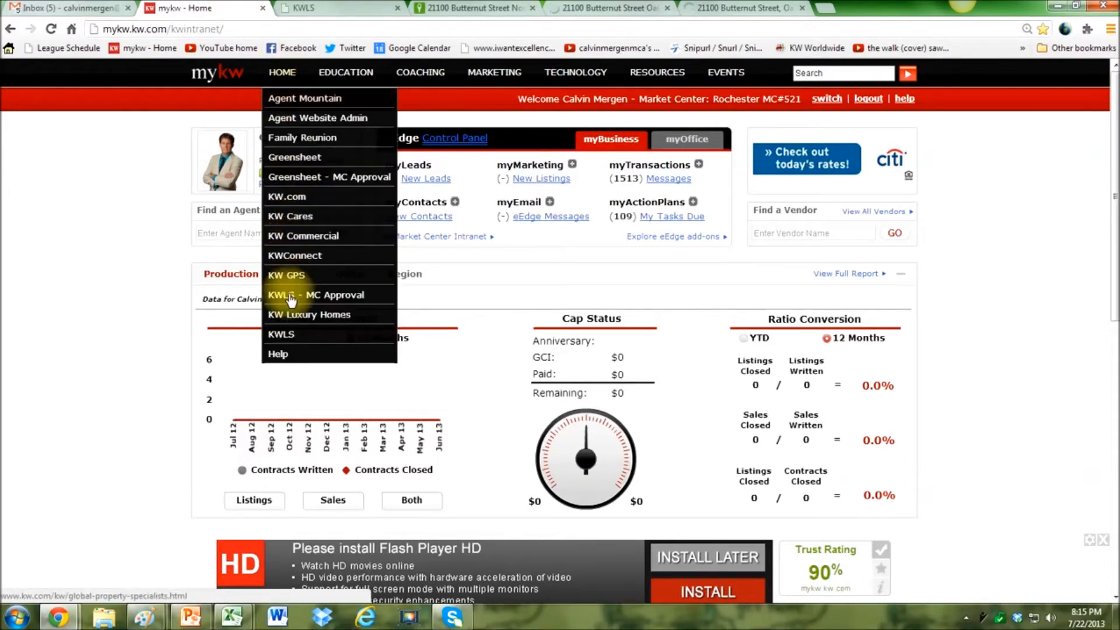
click(280, 333)
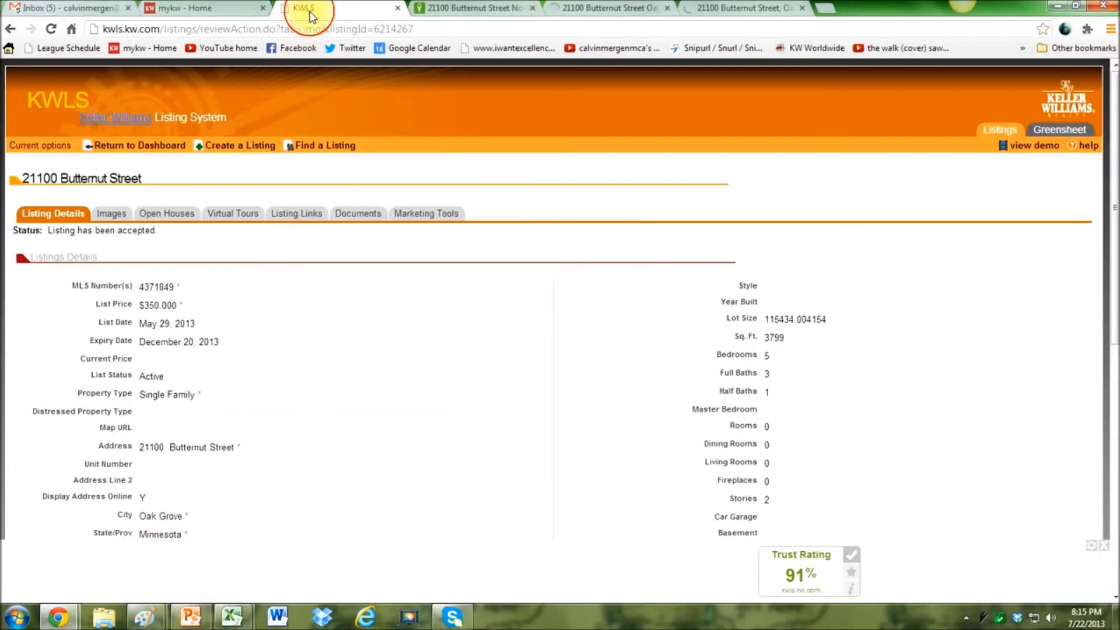
scroll(down, 3)
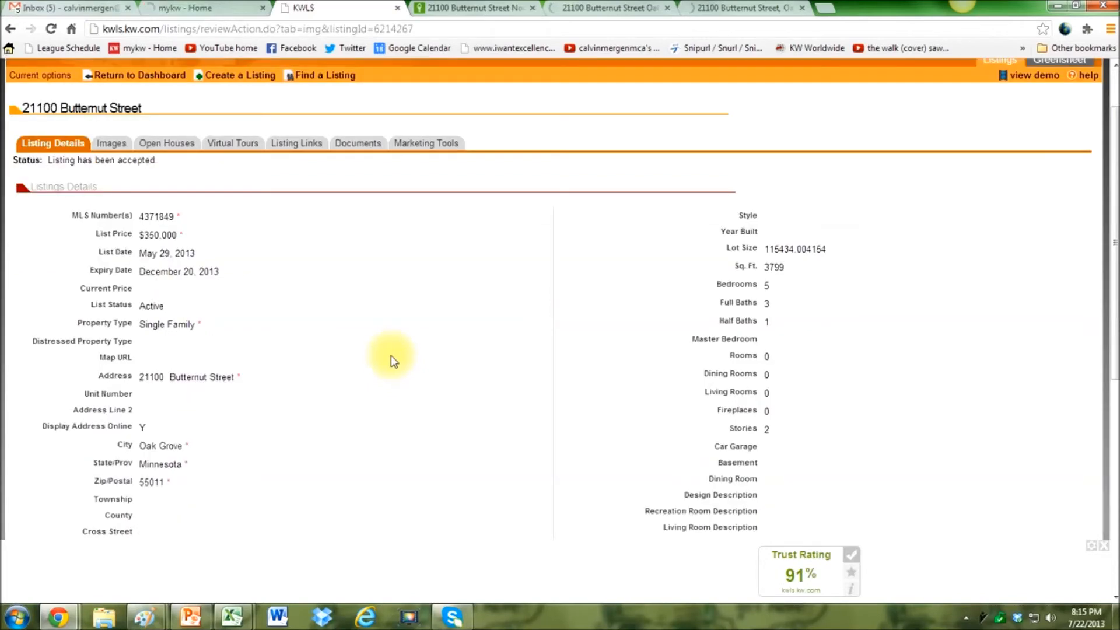
scroll(down, 3)
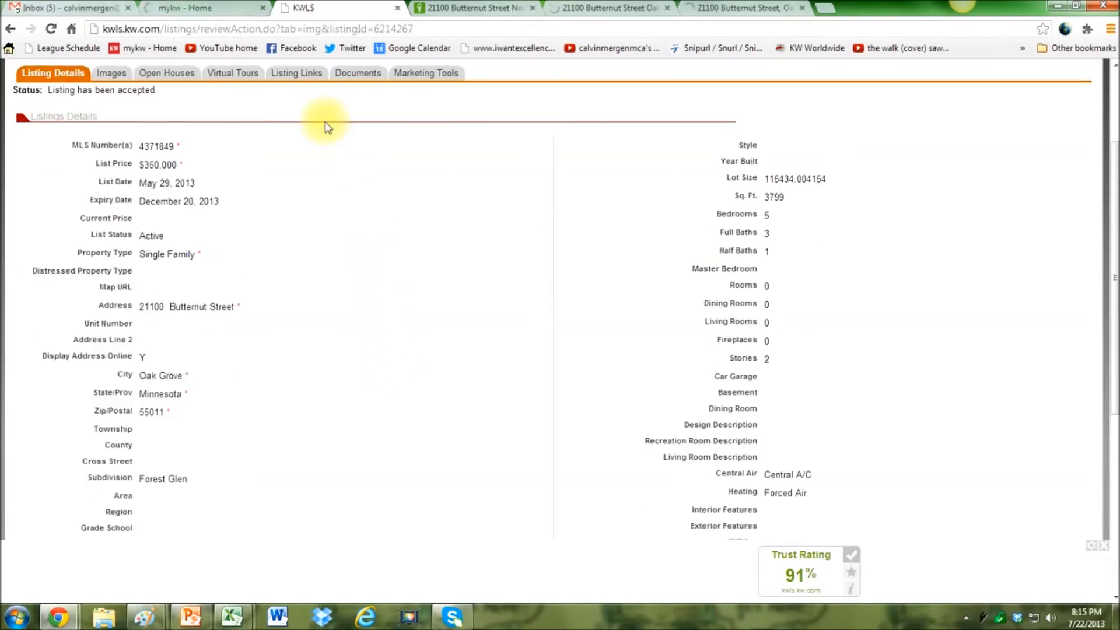
mouse_move(278, 244)
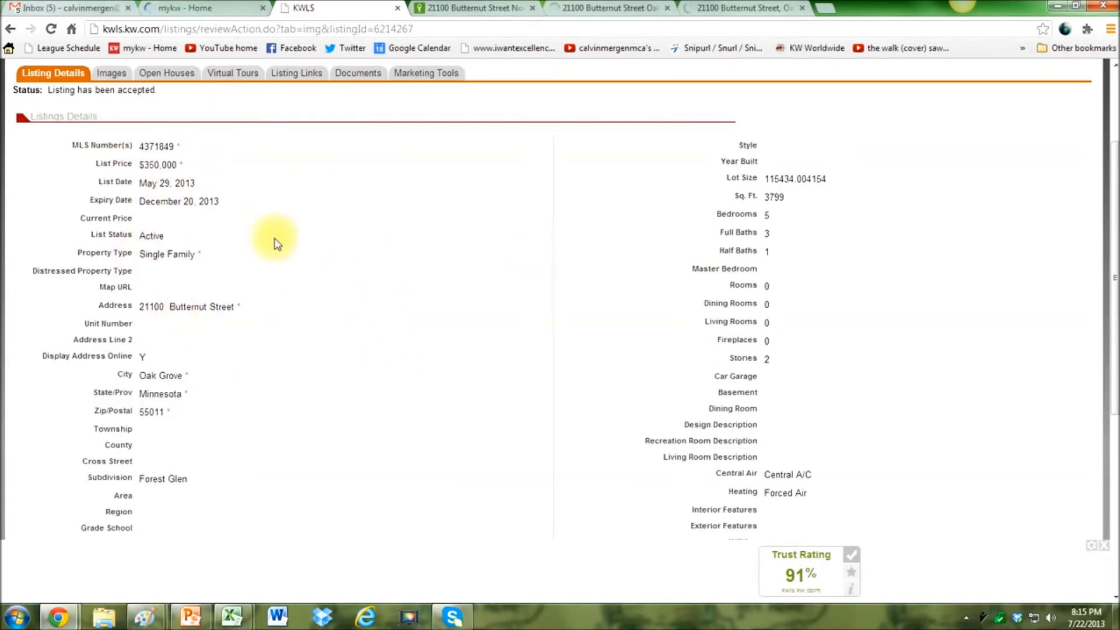
scroll(down, 3)
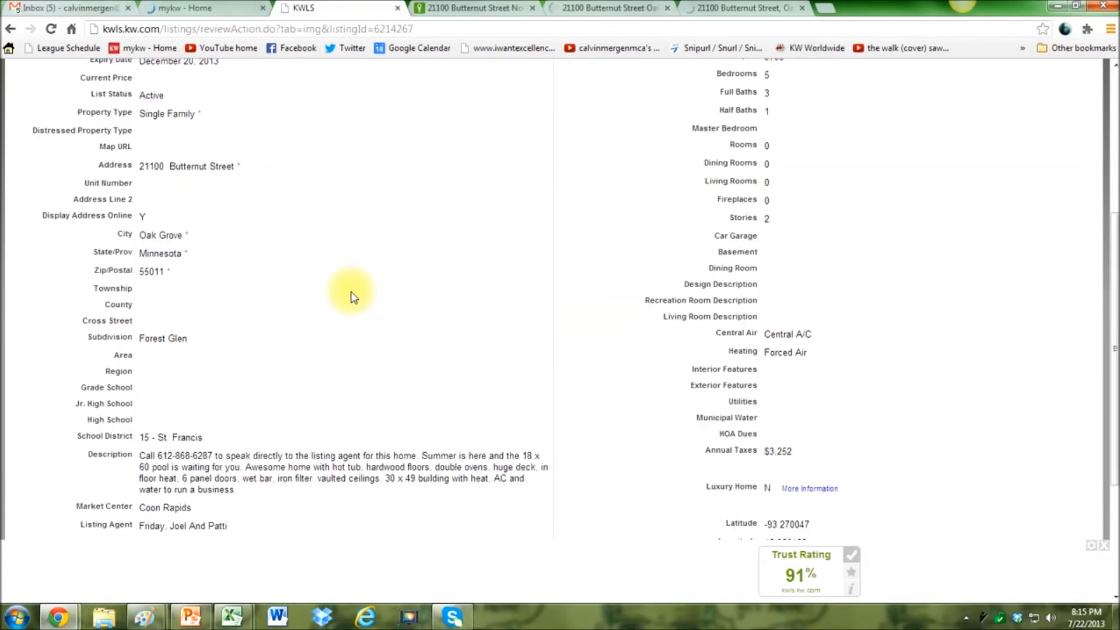
mouse_move(322, 370)
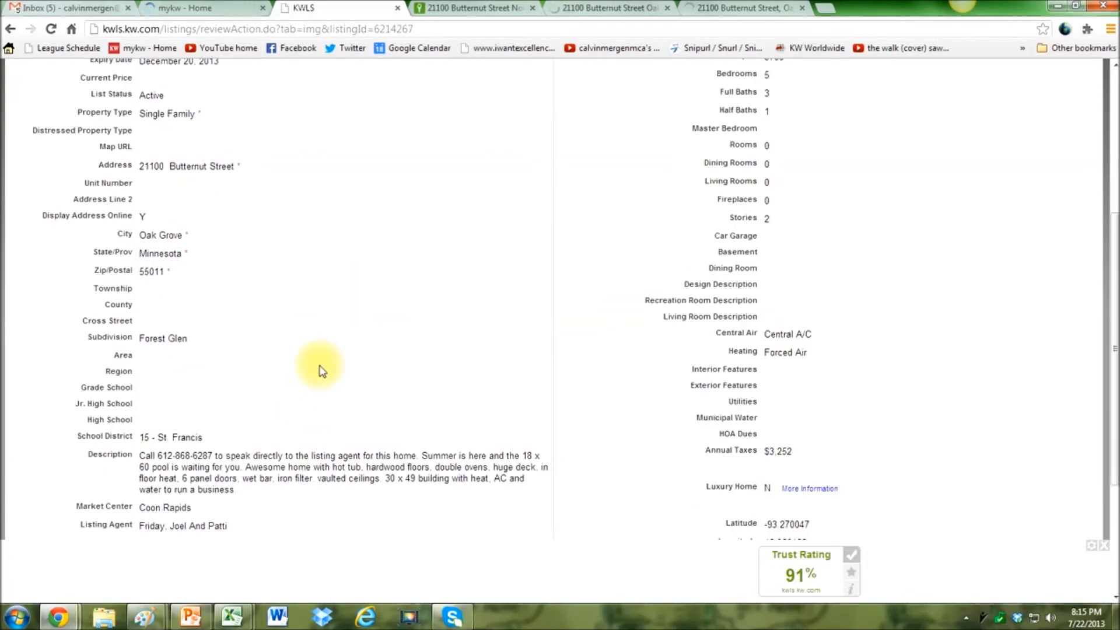
mouse_move(444, 387)
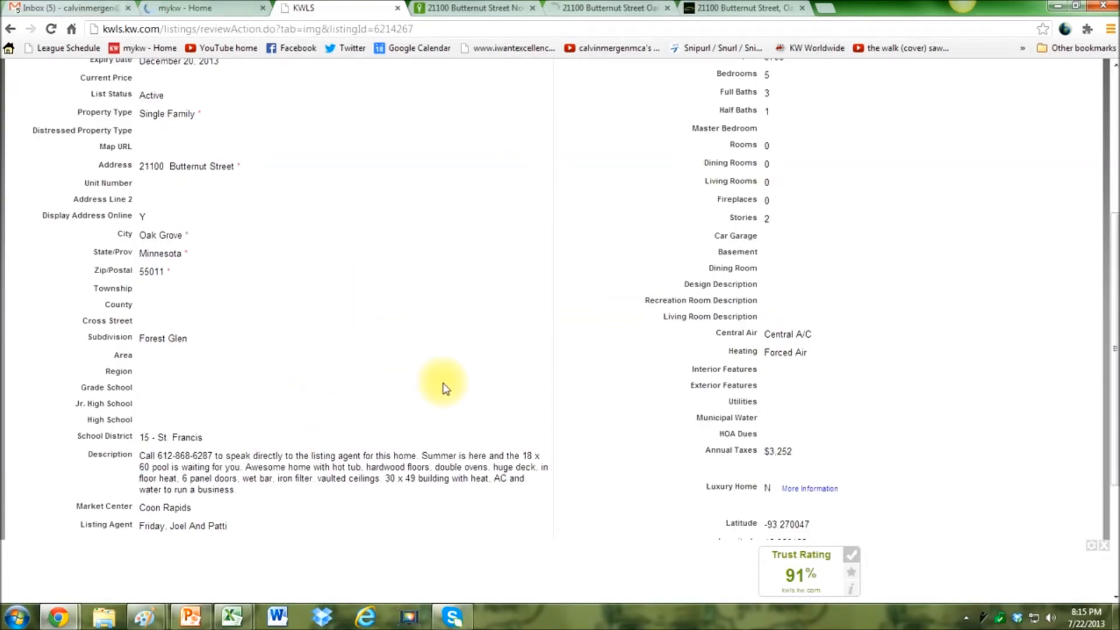
mouse_move(927, 365)
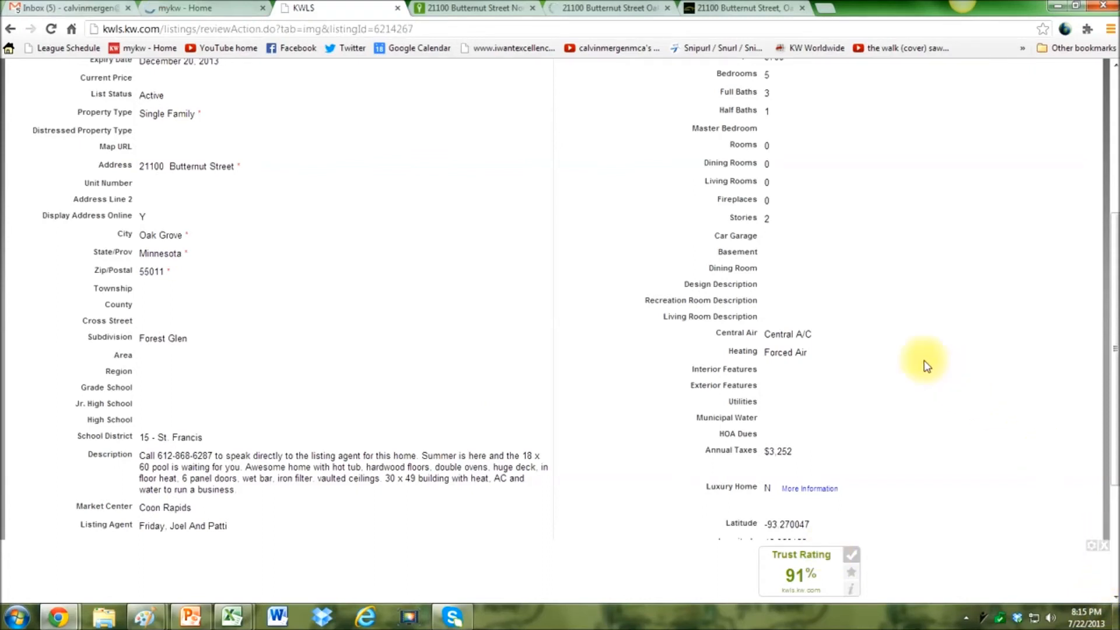
mouse_move(366, 377)
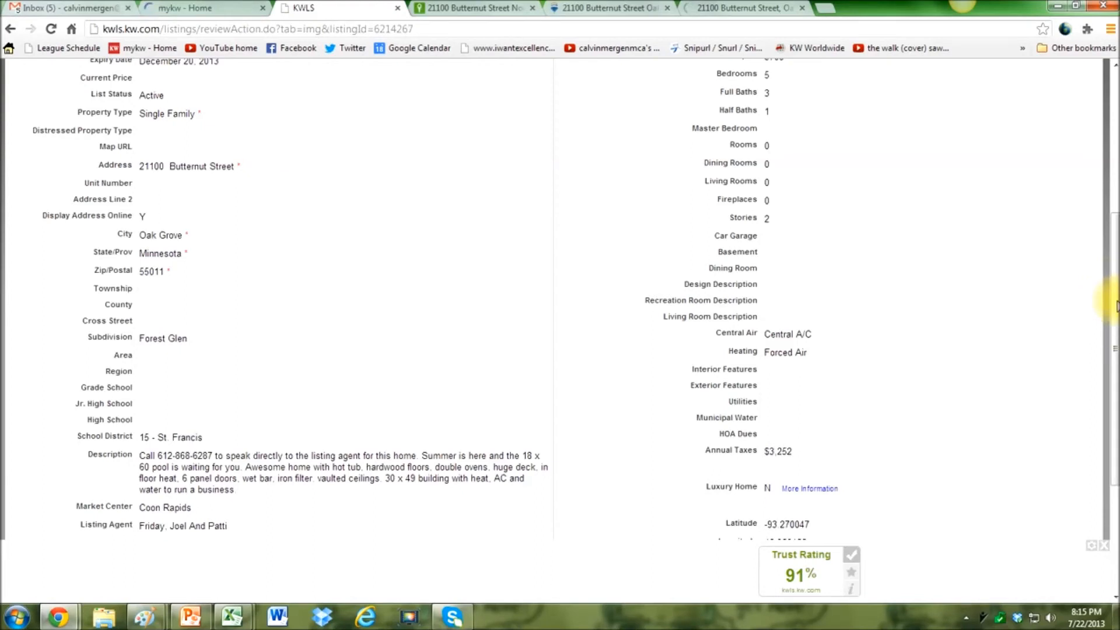
mouse_move(1104, 556)
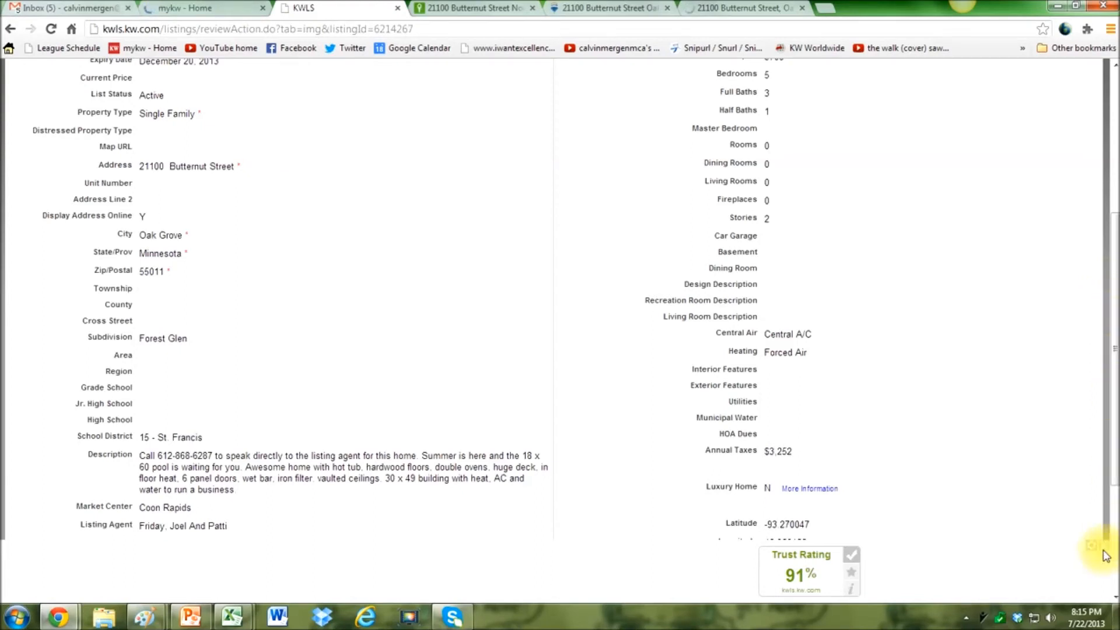
scroll(up, 3)
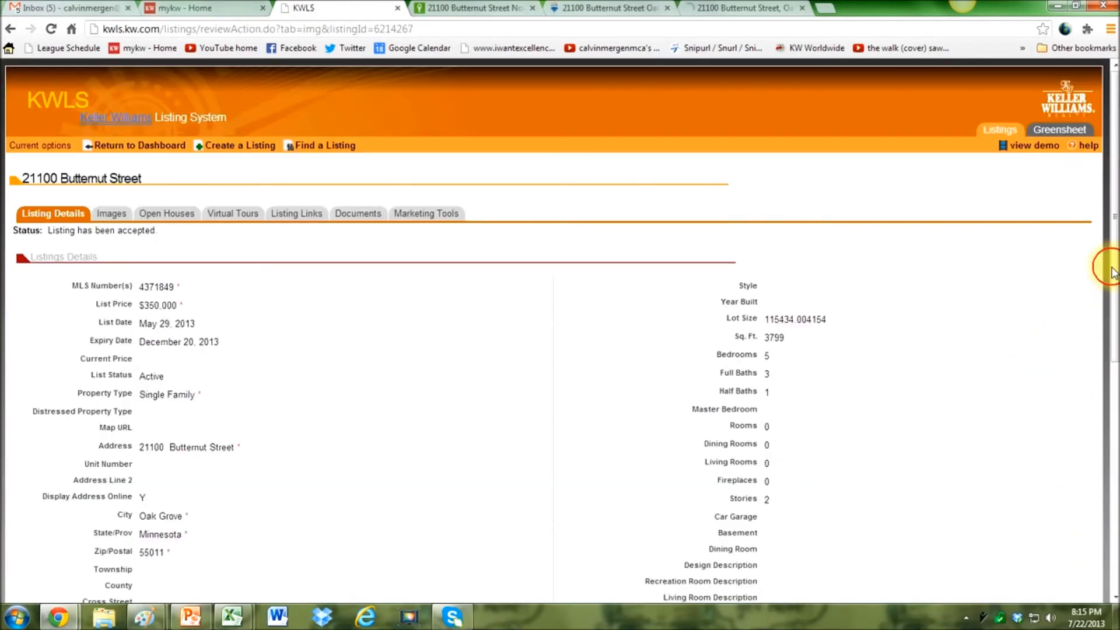
scroll(down, 3)
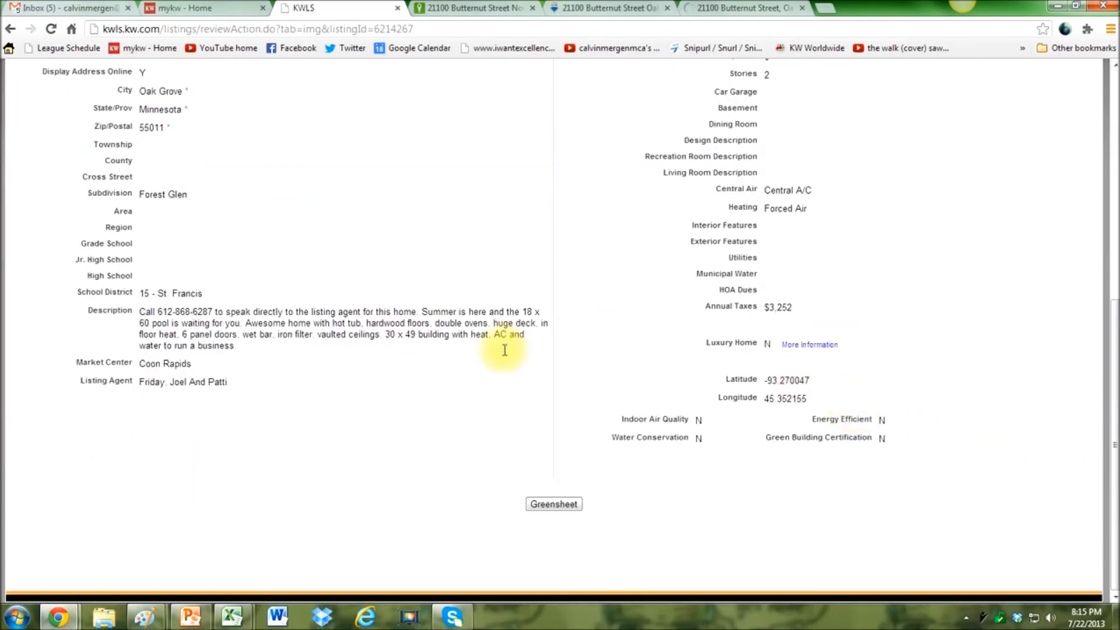
mouse_move(477, 507)
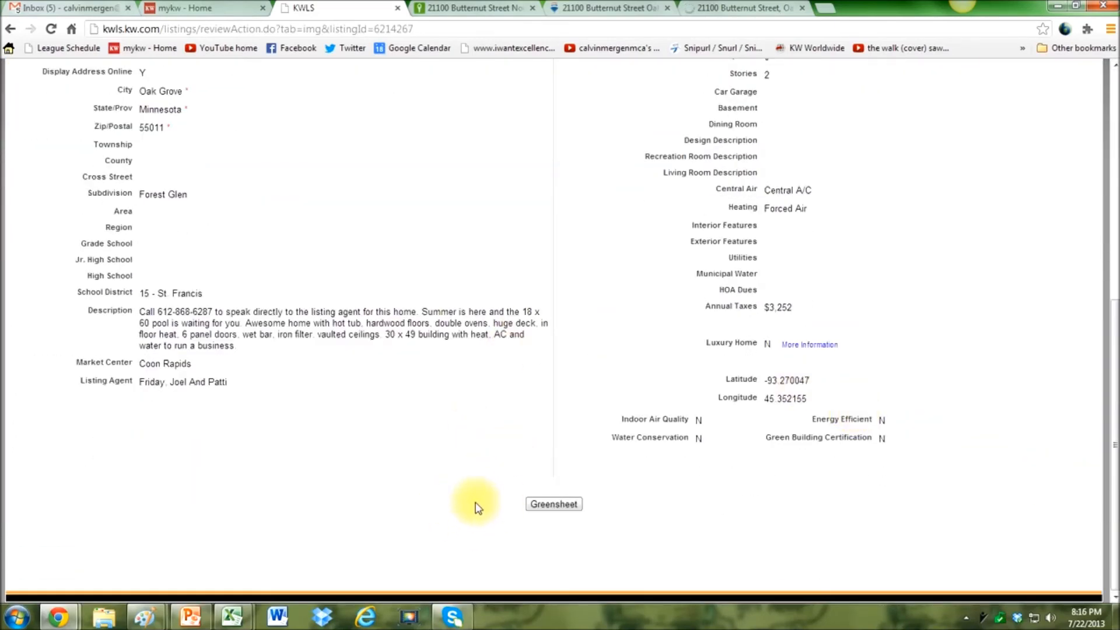
mouse_move(243, 334)
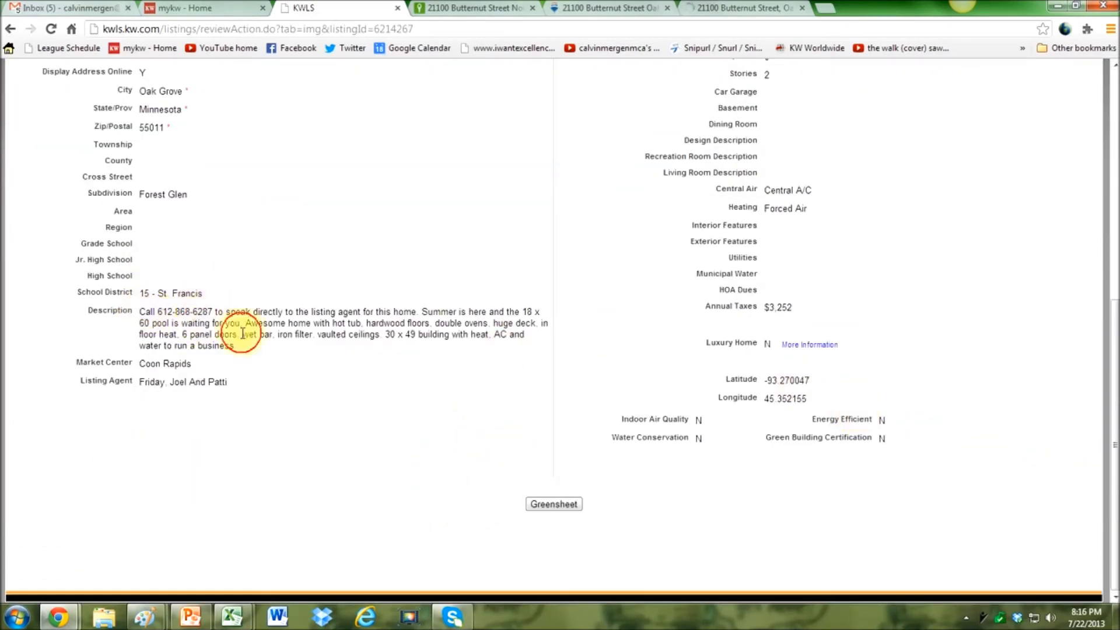
right_click(371, 397)
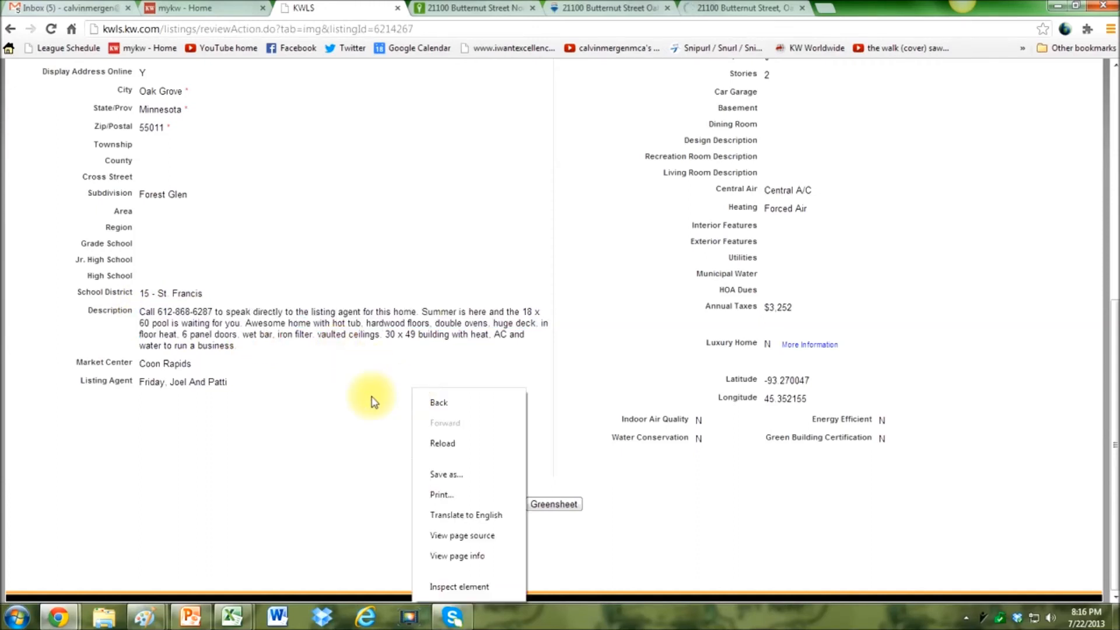
click(350, 400)
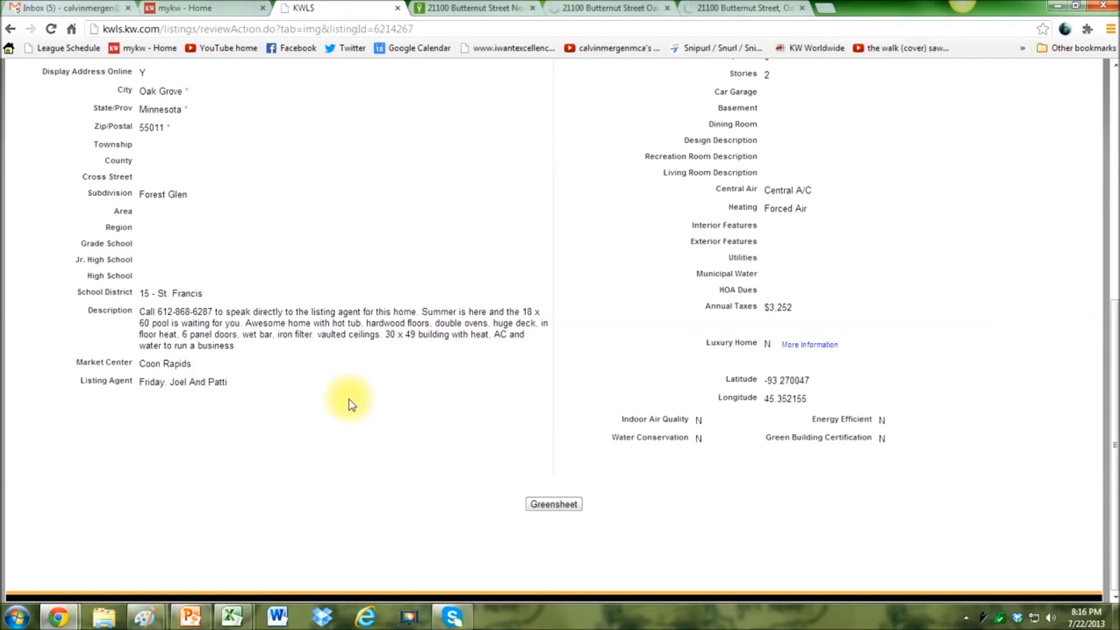
scroll(up, 3)
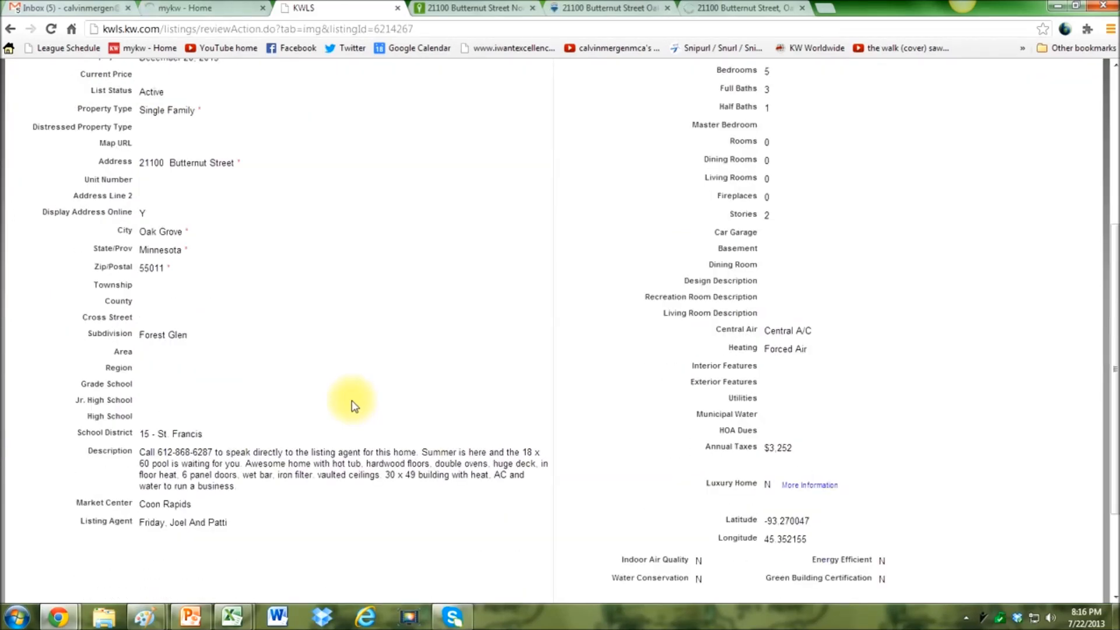
scroll(up, 3)
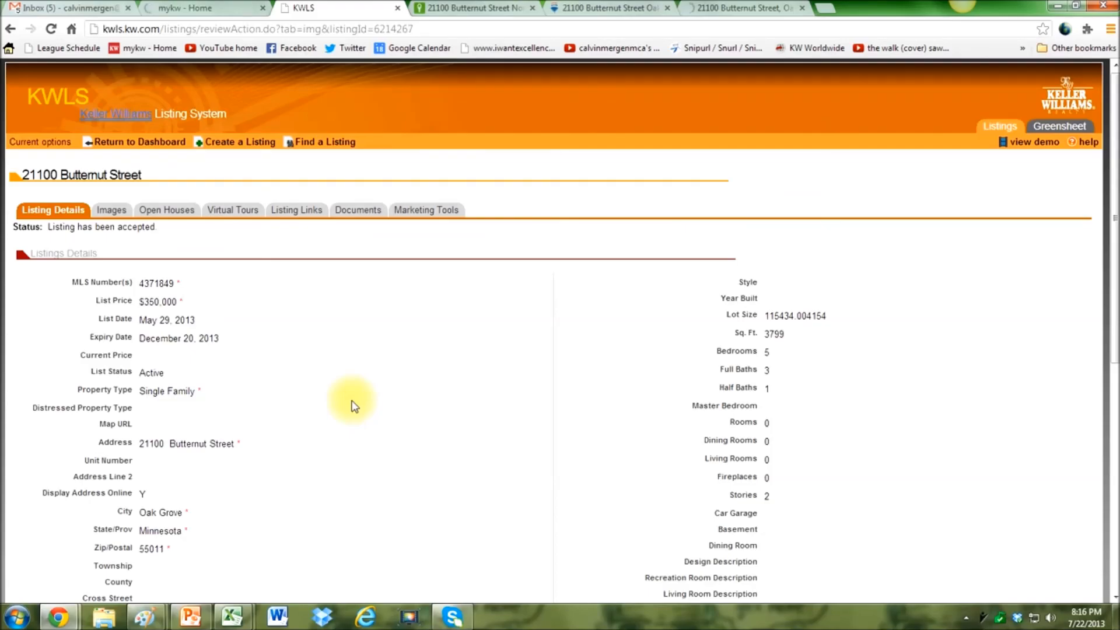